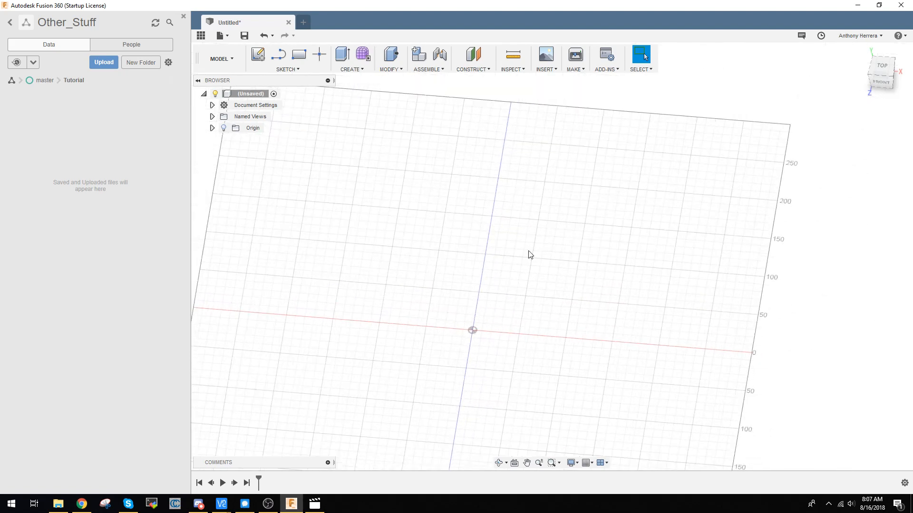
Begin a new sketch and choose an origin plane as its sketch plane.
left_click(859, 35)
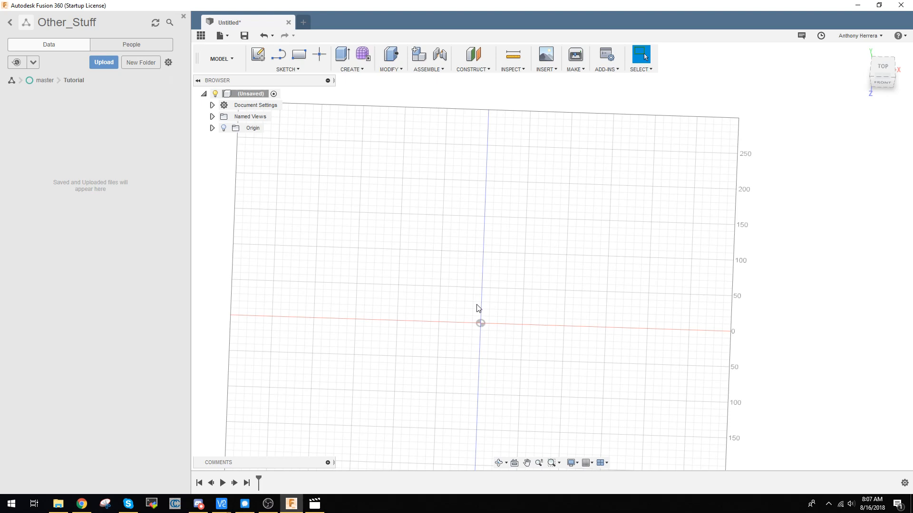
mouse_move(406, 152)
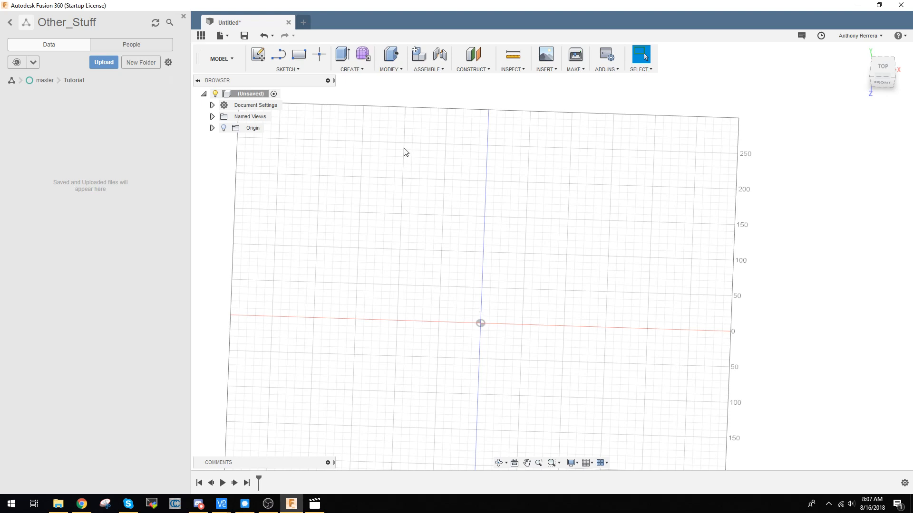
mouse_move(437, 301)
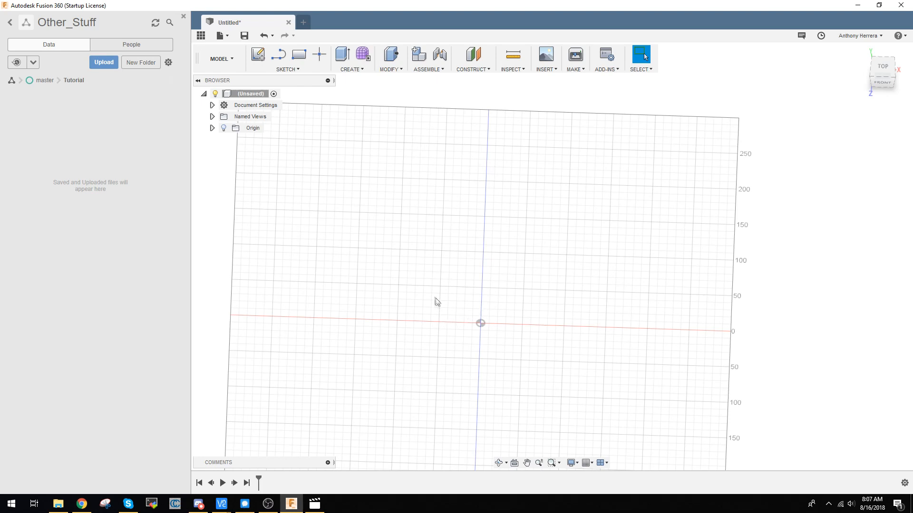
mouse_move(452, 312)
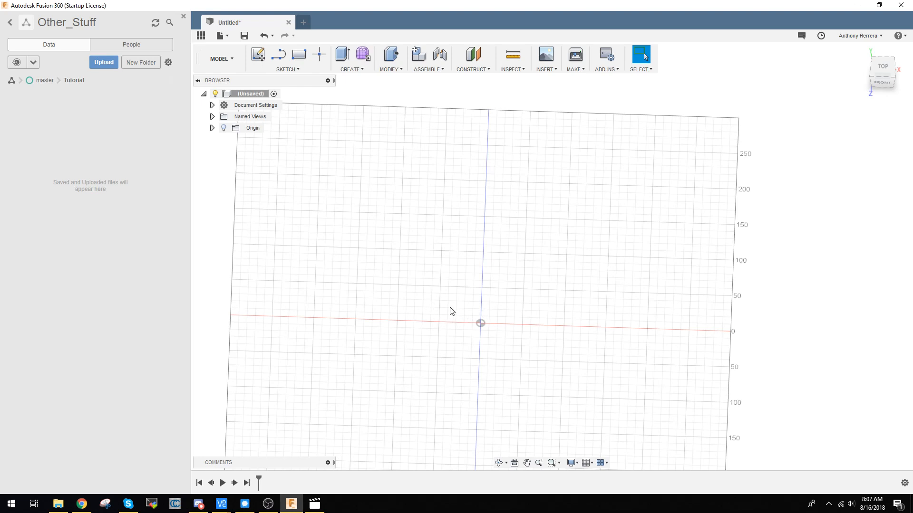
mouse_move(503, 403)
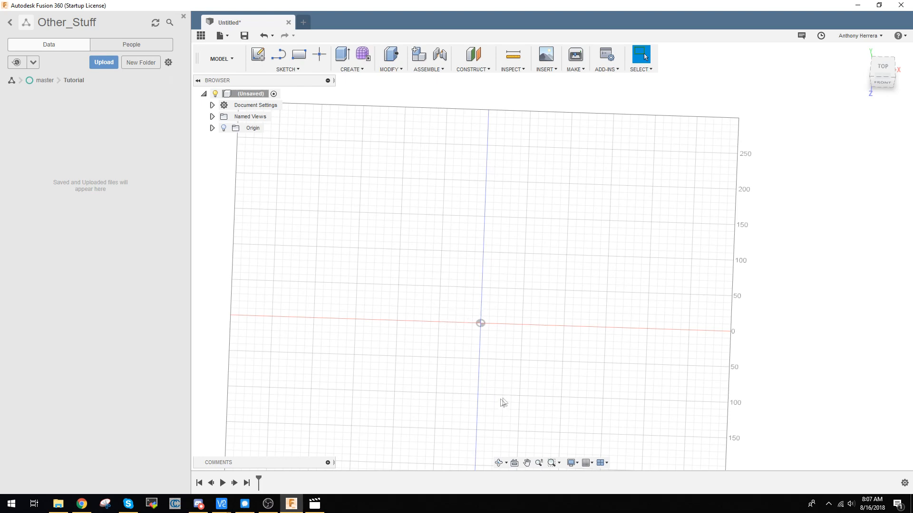
left_click_drag(504, 403, 478, 381)
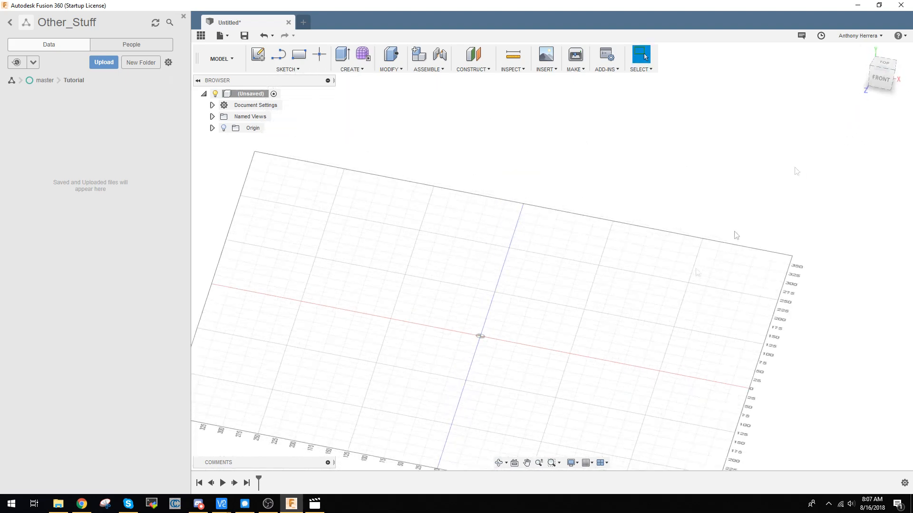
mouse_move(637, 274)
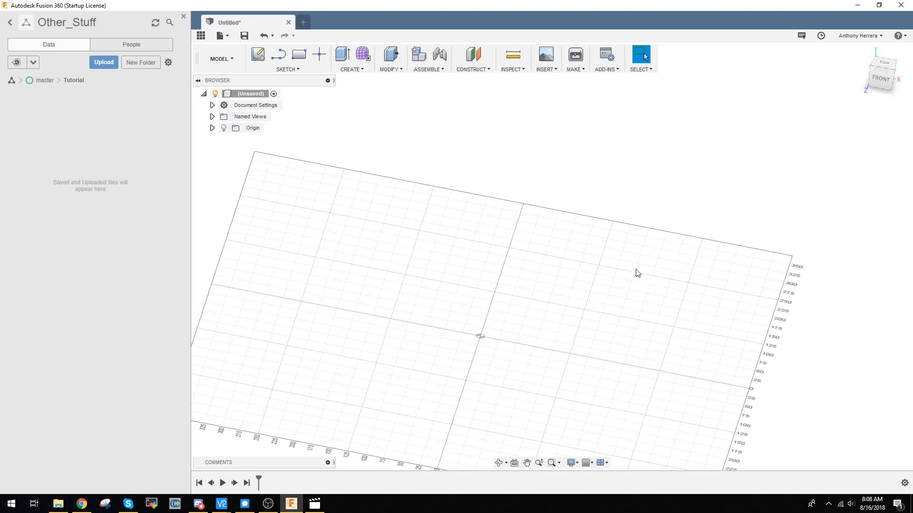
mouse_move(535, 318)
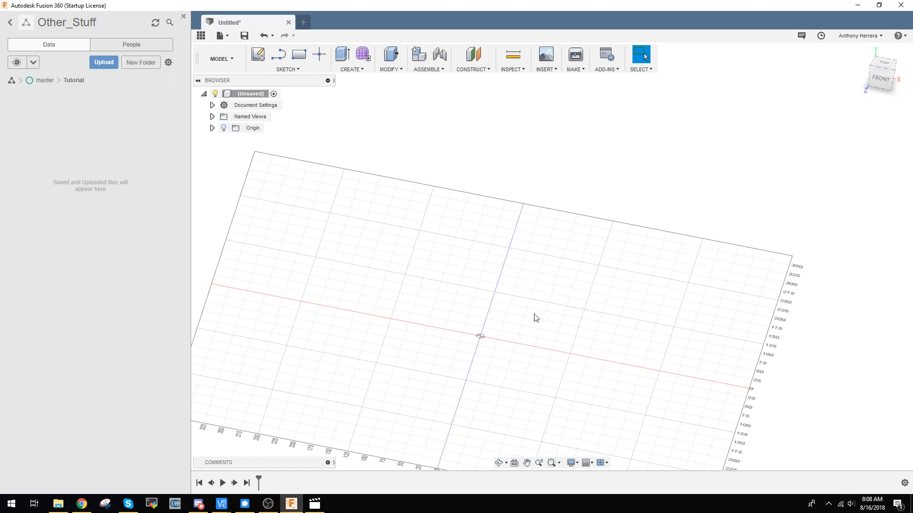
mouse_move(724, 155)
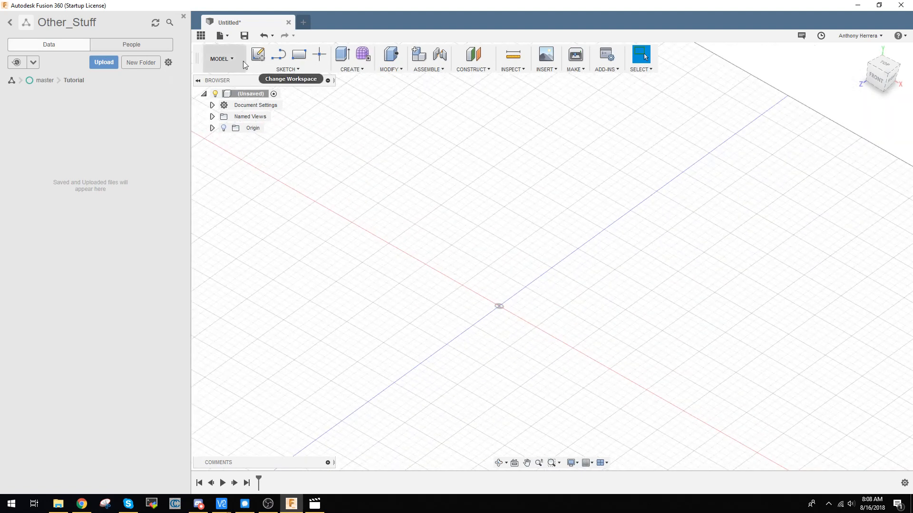
mouse_move(258, 54)
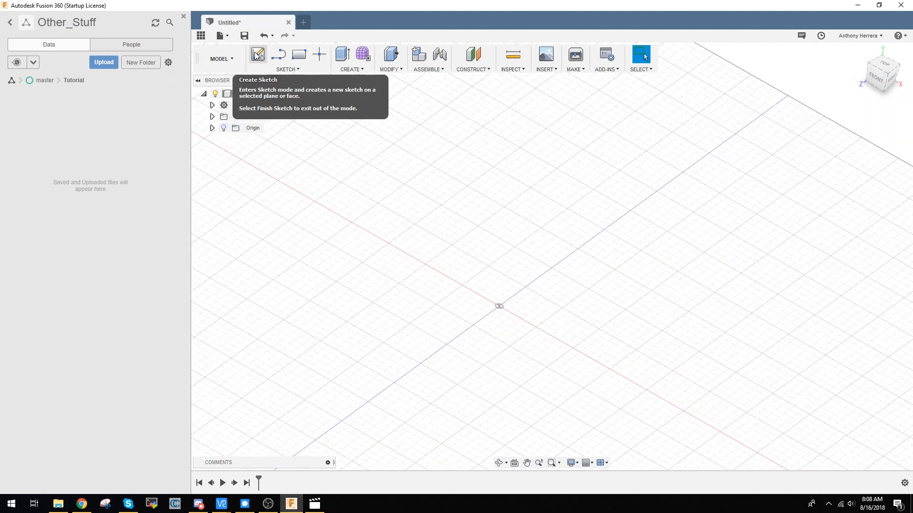
left_click(258, 54)
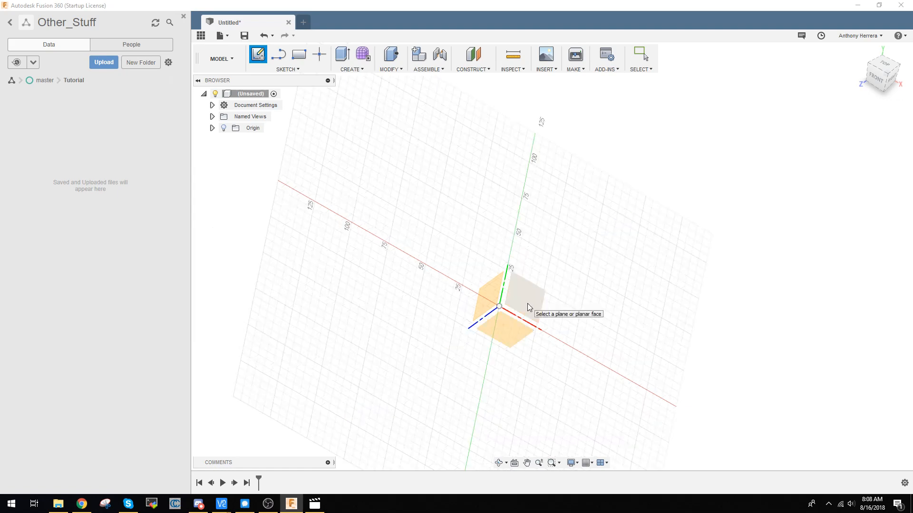
mouse_move(523, 310)
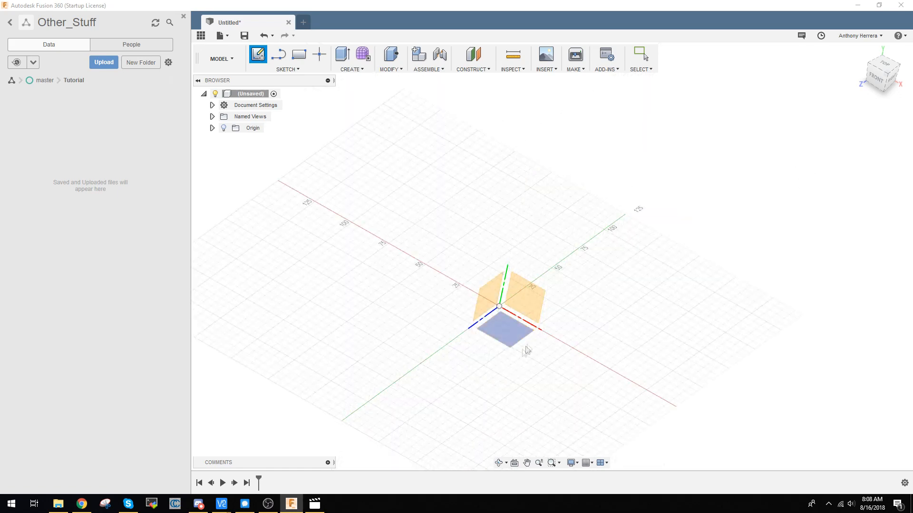
mouse_move(508, 359)
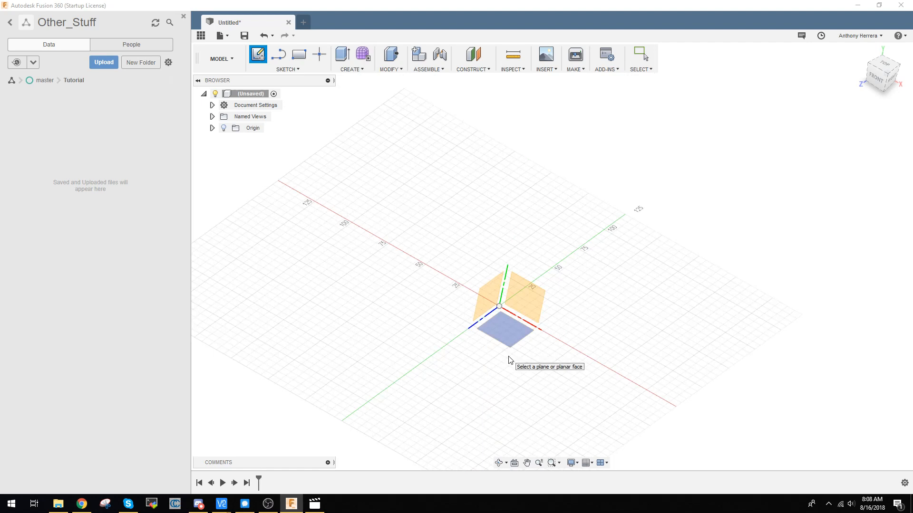
mouse_move(504, 362)
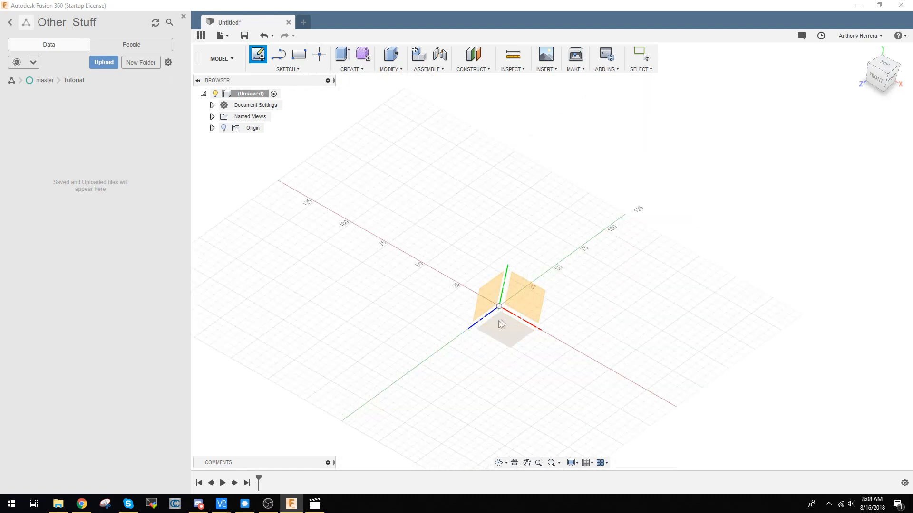
left_click_drag(502, 325, 840, 130)
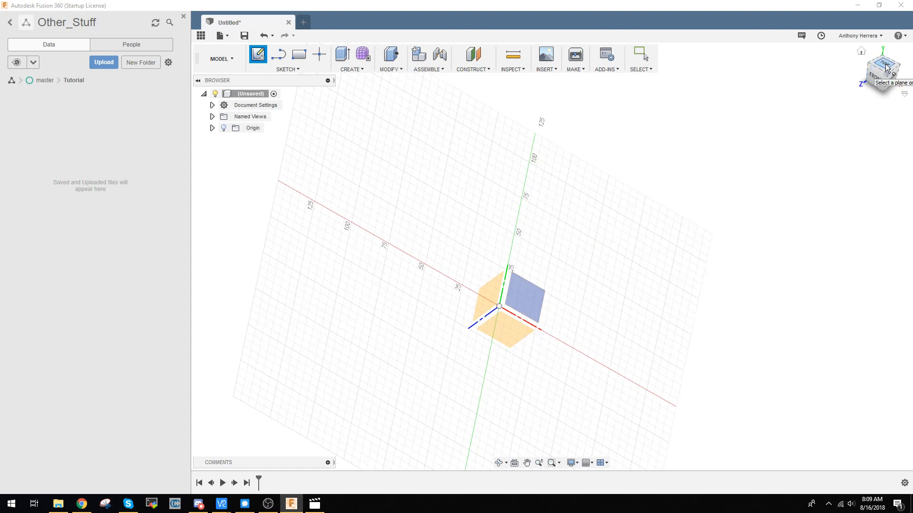
left_click(883, 65)
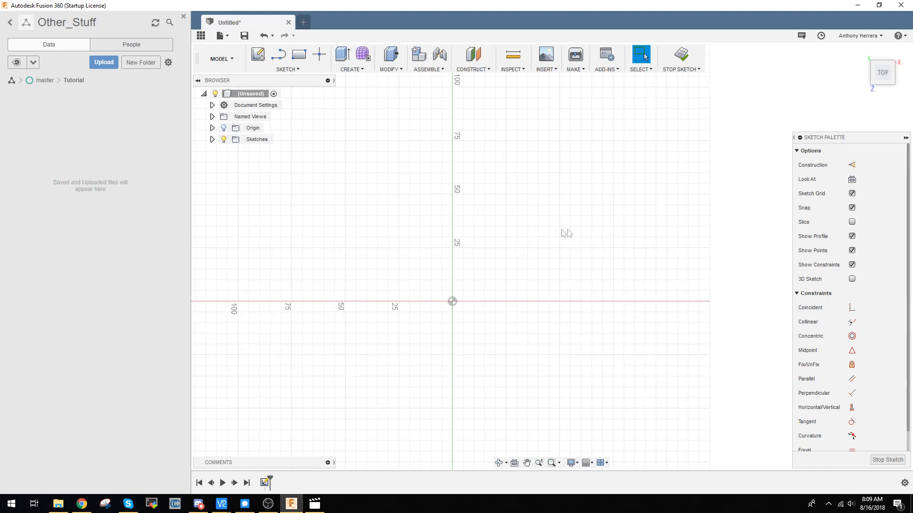
mouse_move(846, 150)
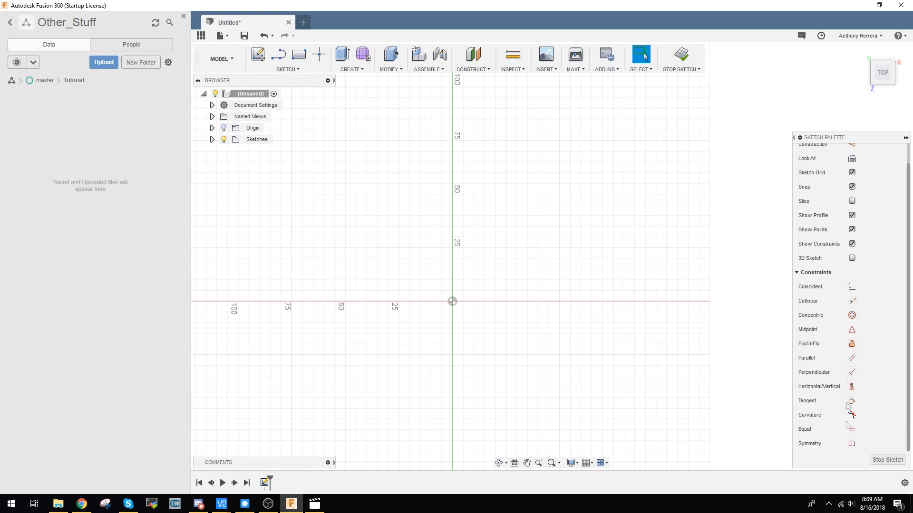
mouse_move(470, 358)
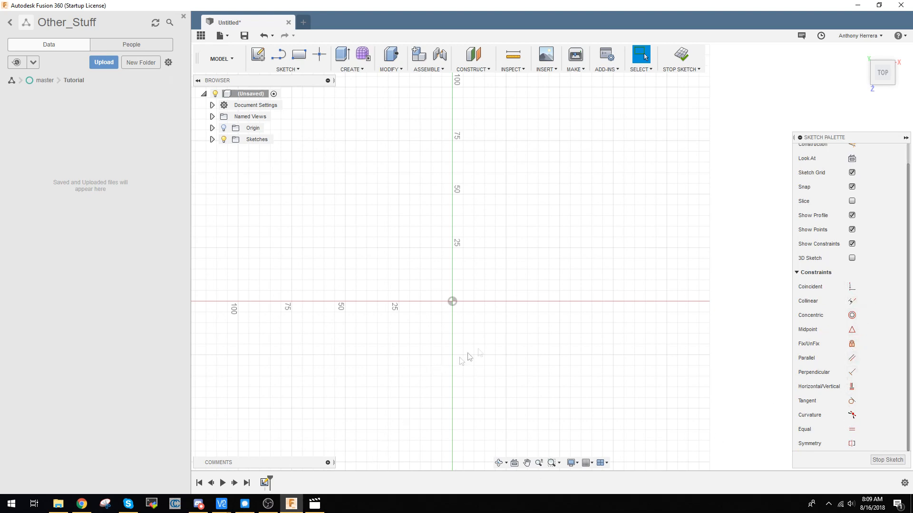
mouse_move(299, 54)
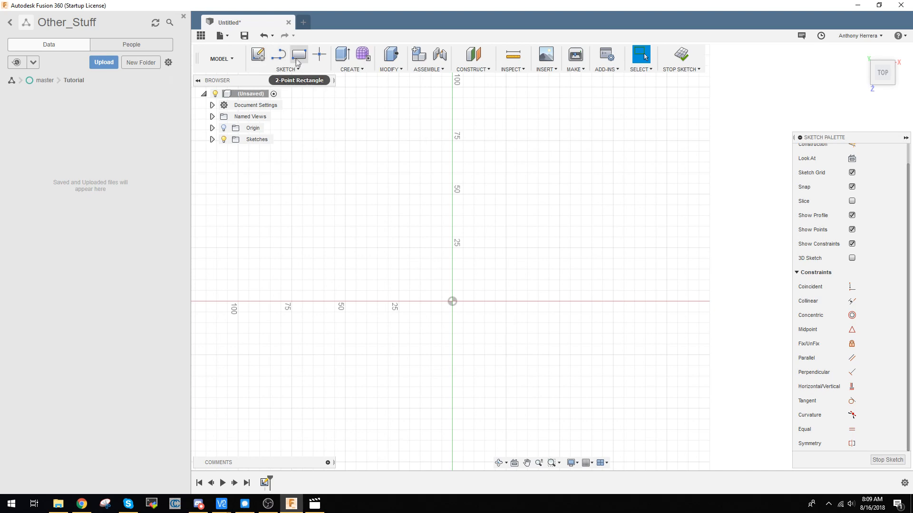
mouse_move(297, 58)
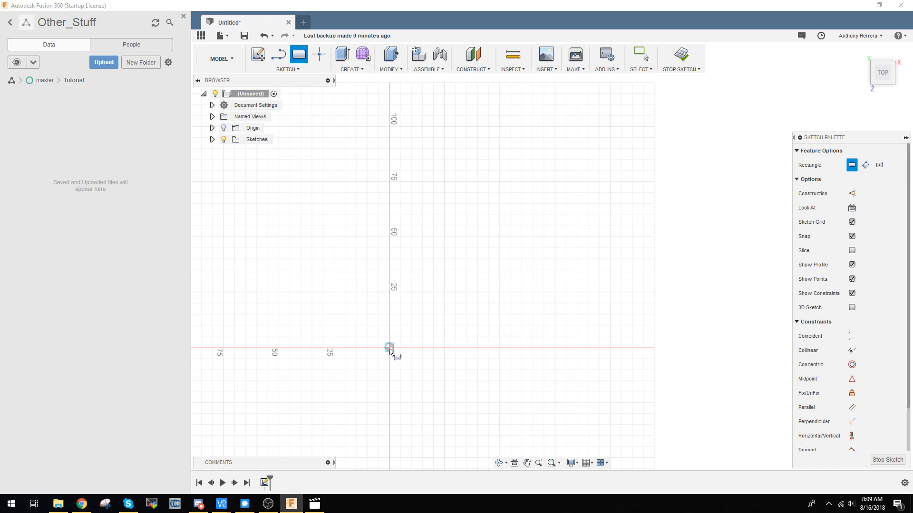
mouse_move(390, 349)
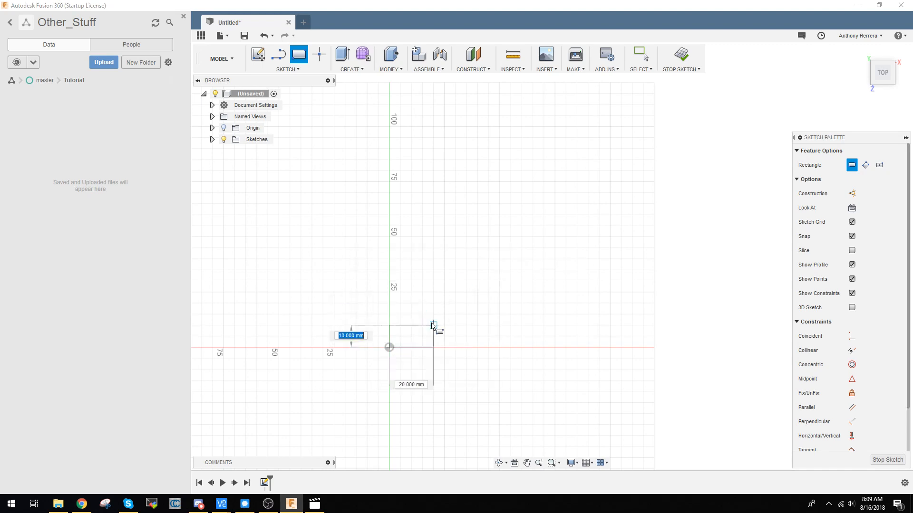
left_click(434, 325)
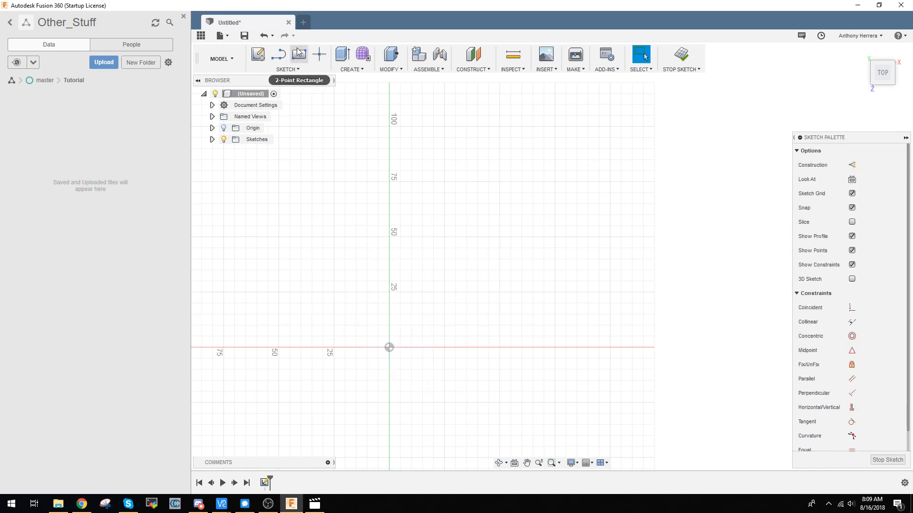
Draw a two-point rectangle from the origin and drag its free corner until it is nearly square.
left_click(299, 54)
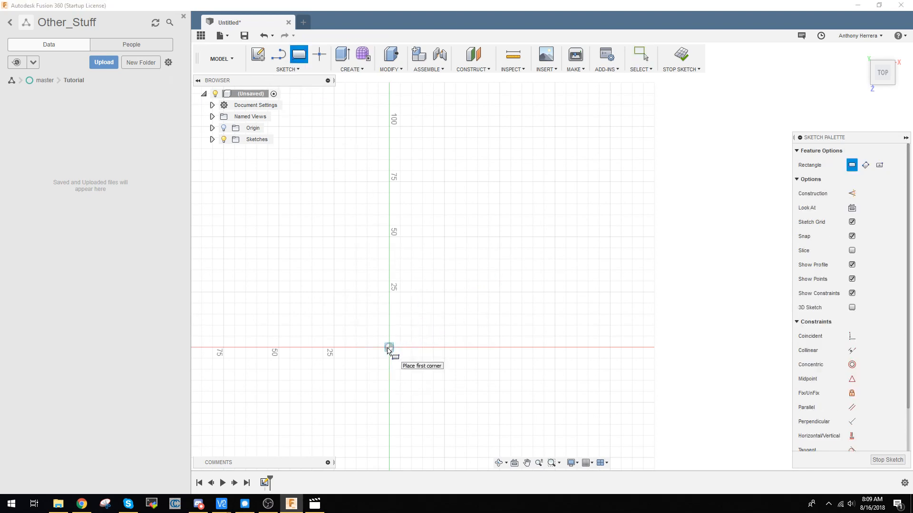
mouse_move(390, 353)
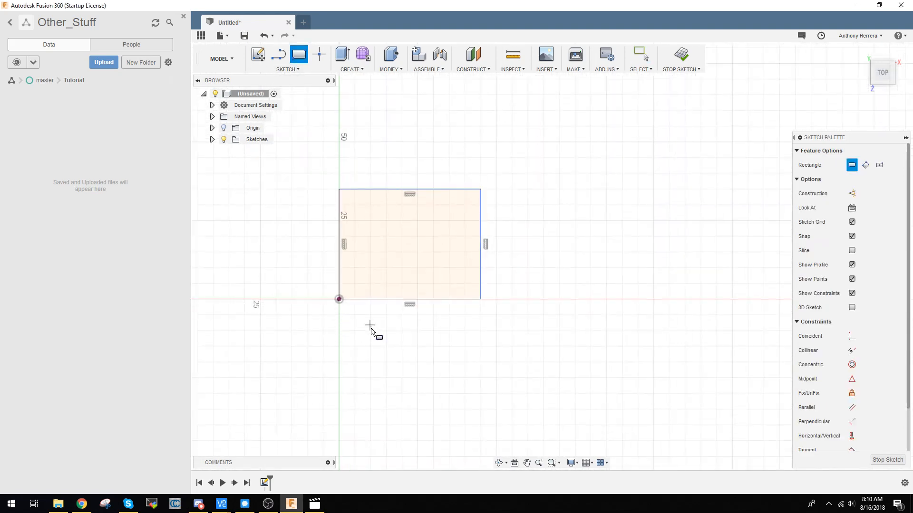
left_click_drag(370, 324, 471, 389)
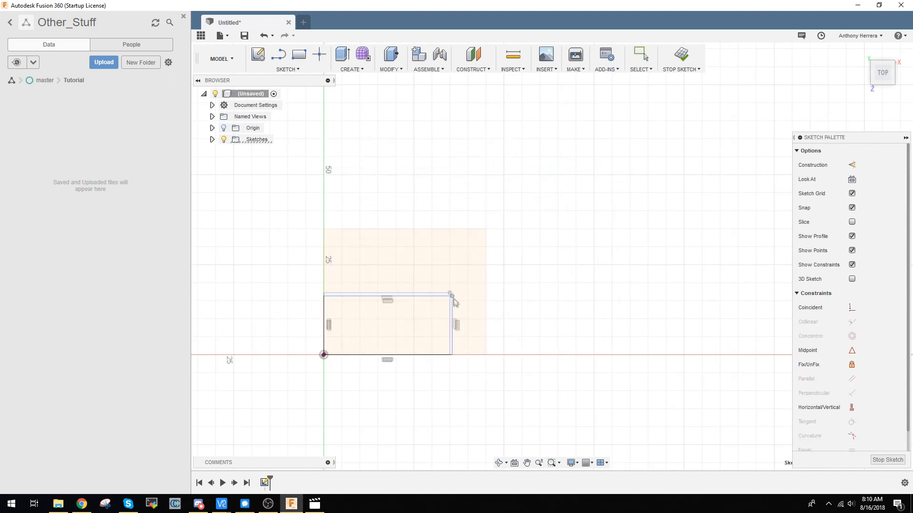
left_click_drag(451, 294, 544, 206)
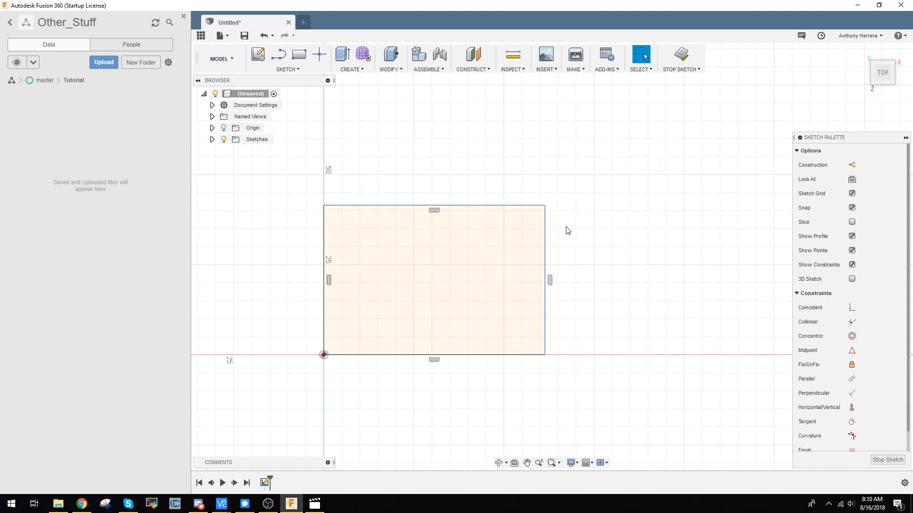
mouse_move(546, 235)
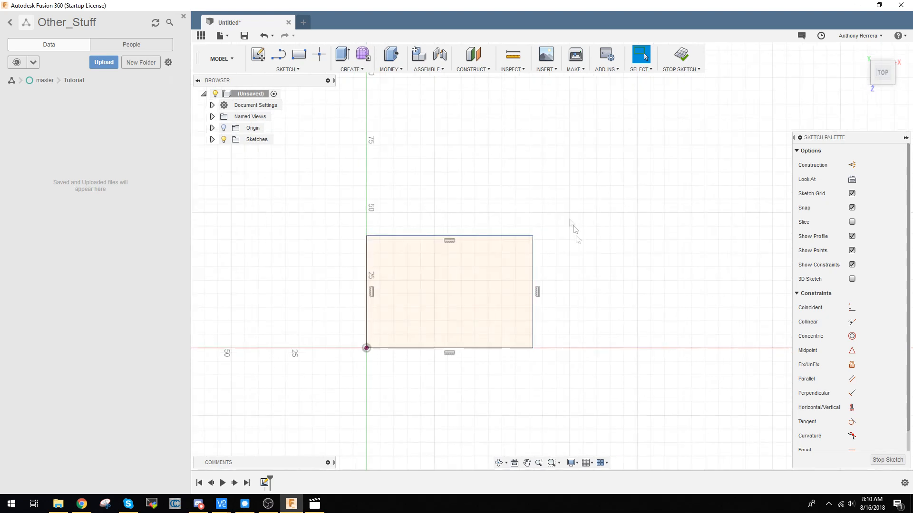
mouse_move(576, 284)
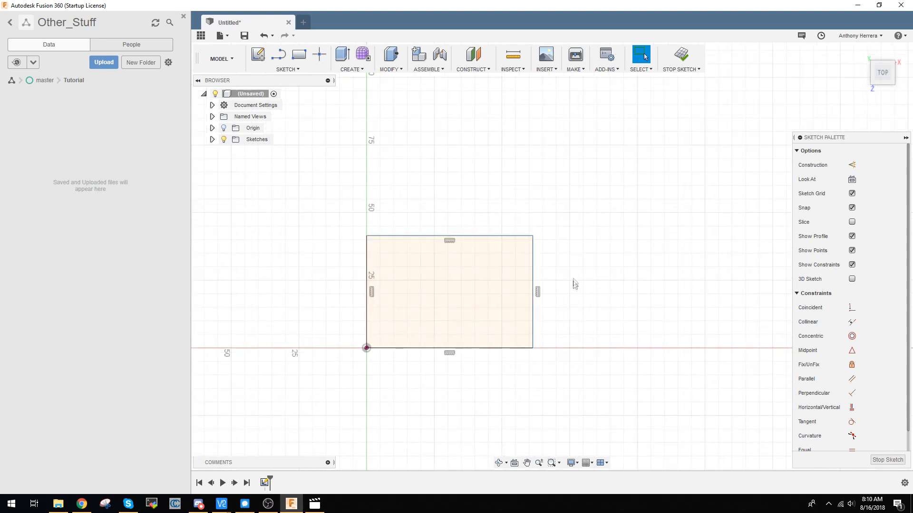
left_click_drag(530, 251, 468, 251)
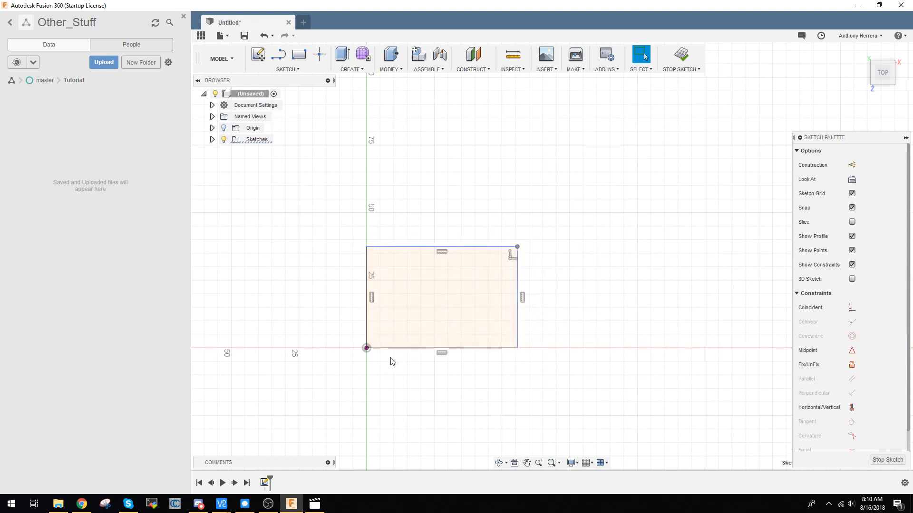
Bring up the sketch tools list to reach Sketch Dimension.
left_click(286, 69)
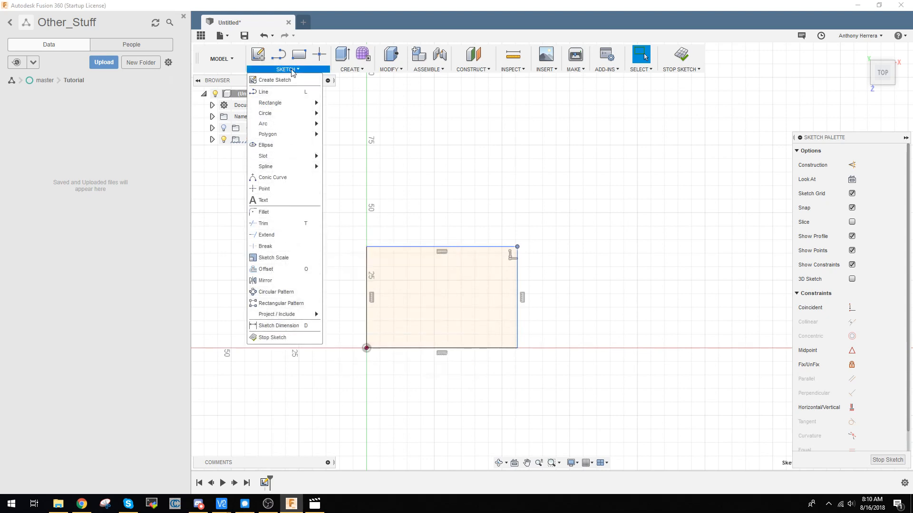
mouse_move(283, 326)
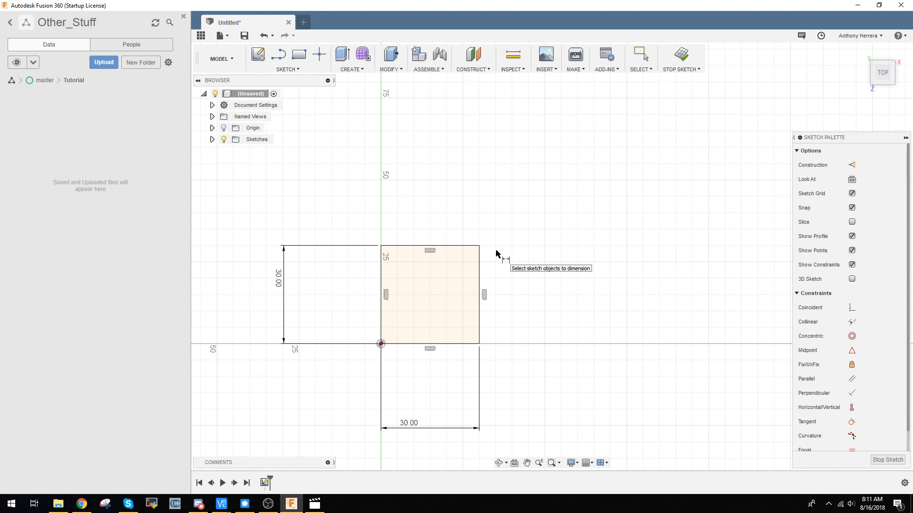
mouse_move(420, 126)
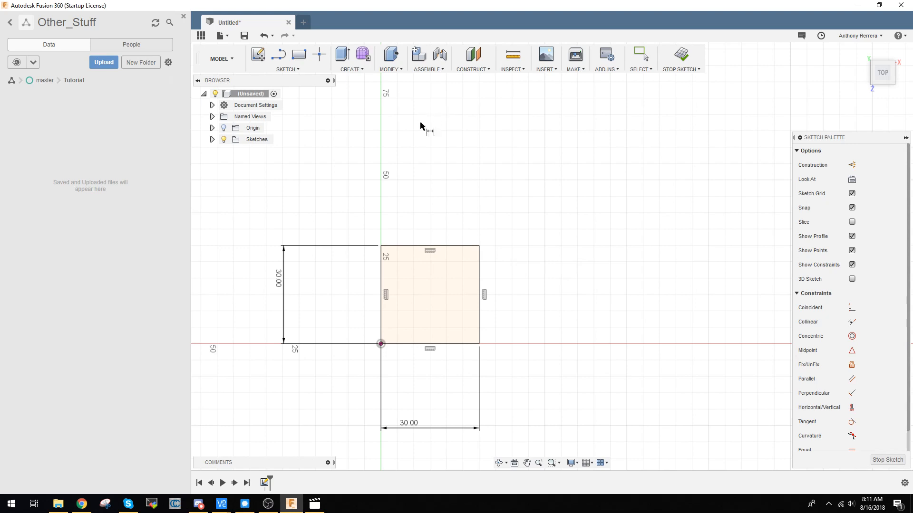
mouse_move(243, 344)
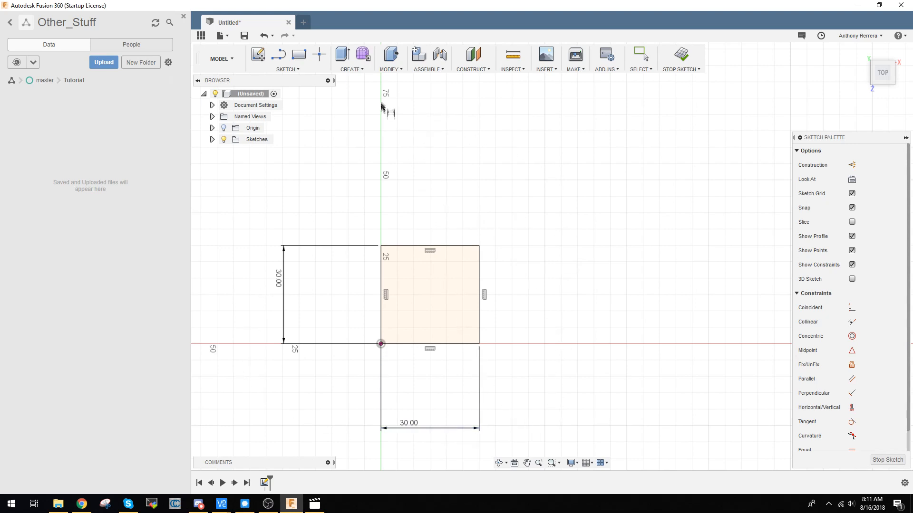
mouse_move(541, 233)
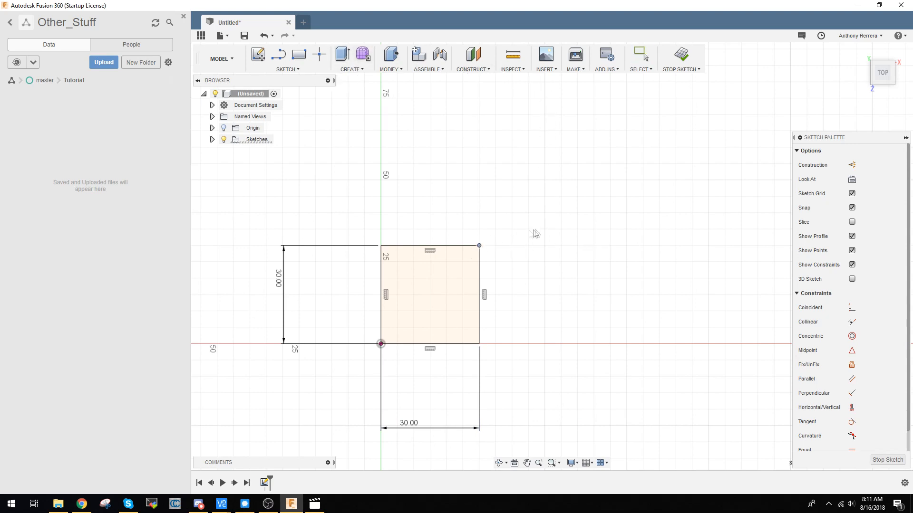
left_click(640, 54)
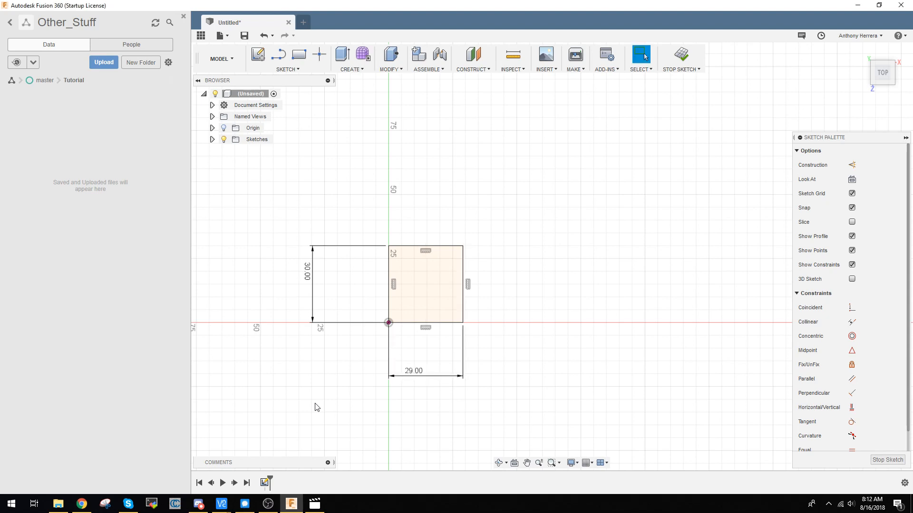
double_click(414, 371)
type("30")
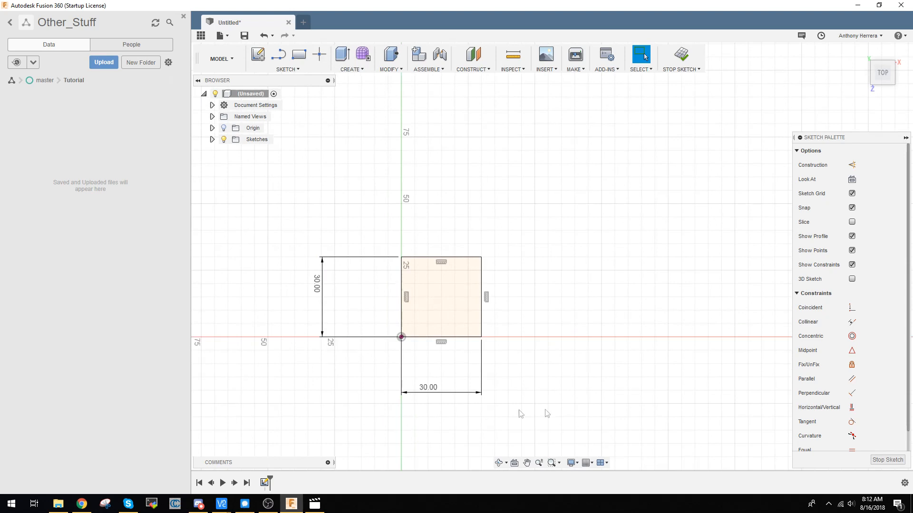
mouse_move(380, 118)
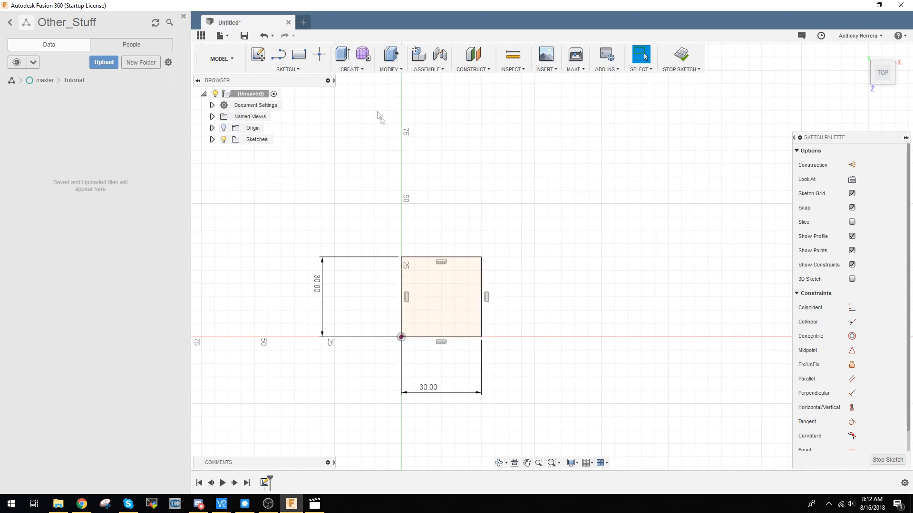
mouse_move(342, 54)
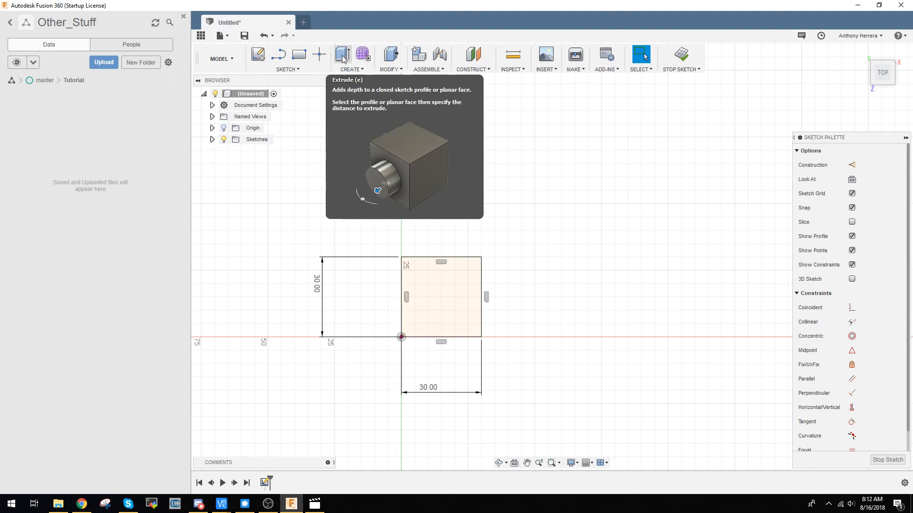
mouse_move(293, 215)
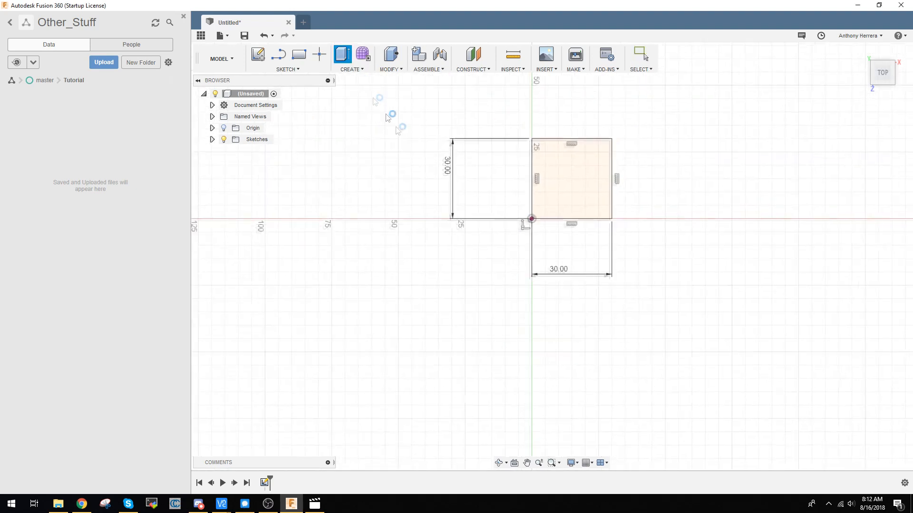
Start the Extrude command from the Create panel.
left_click(342, 54)
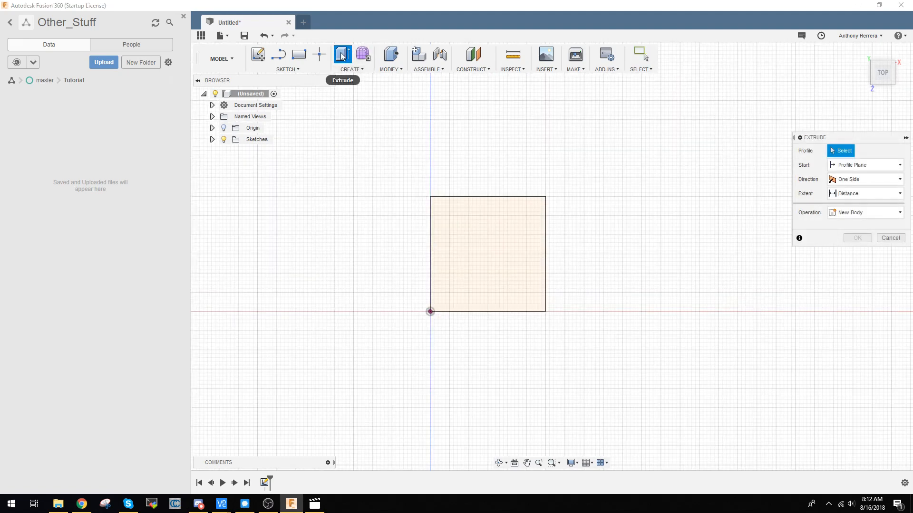
mouse_move(342, 54)
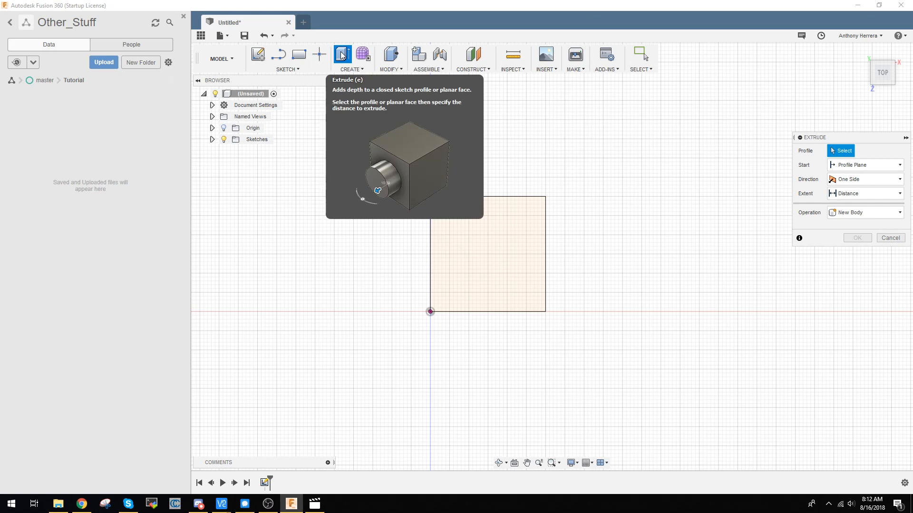
mouse_move(401, 245)
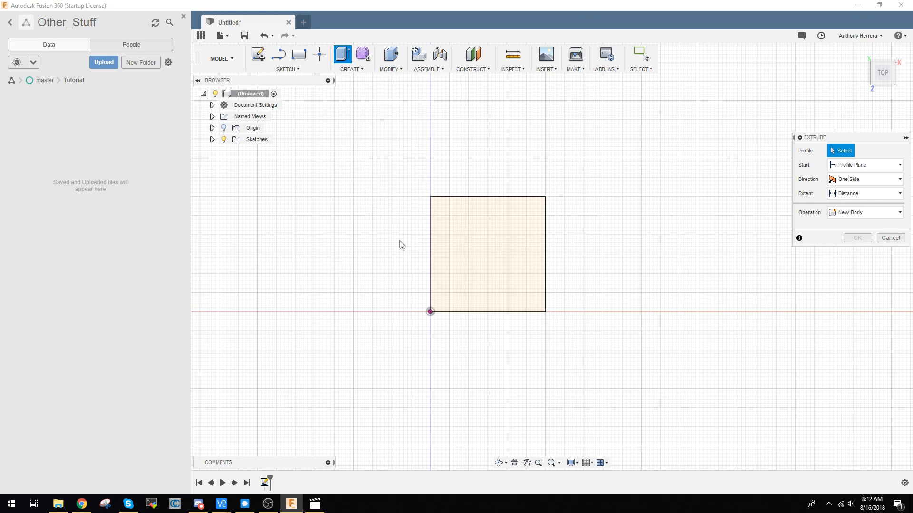
mouse_move(621, 242)
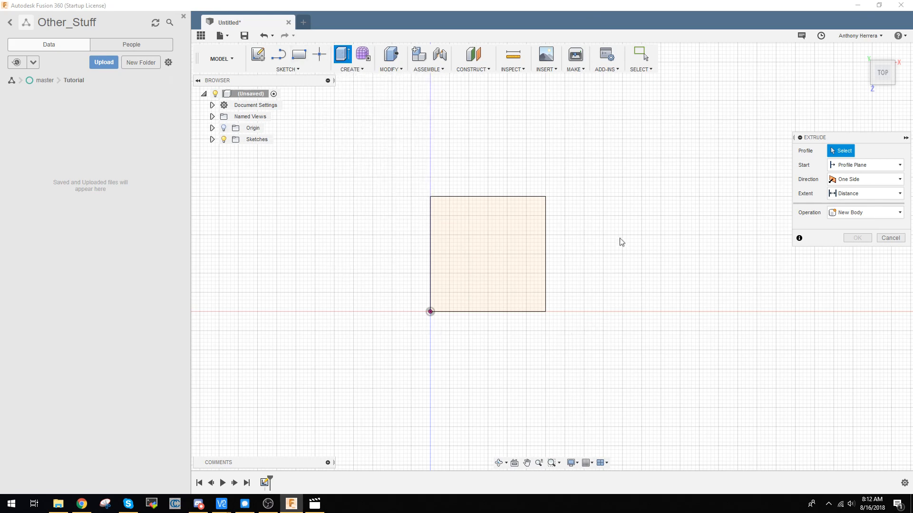
mouse_move(587, 205)
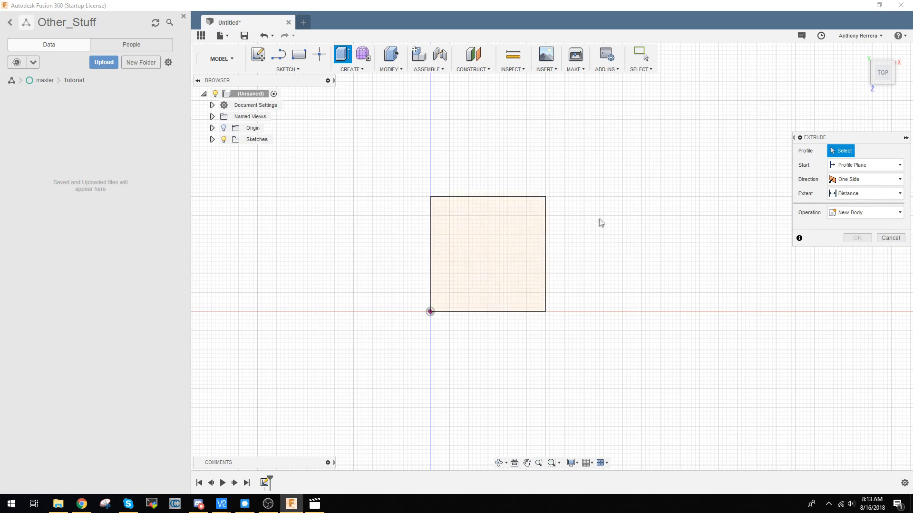
Select the square profile and enter a 30 mm extrusion distance.
left_click(486, 253)
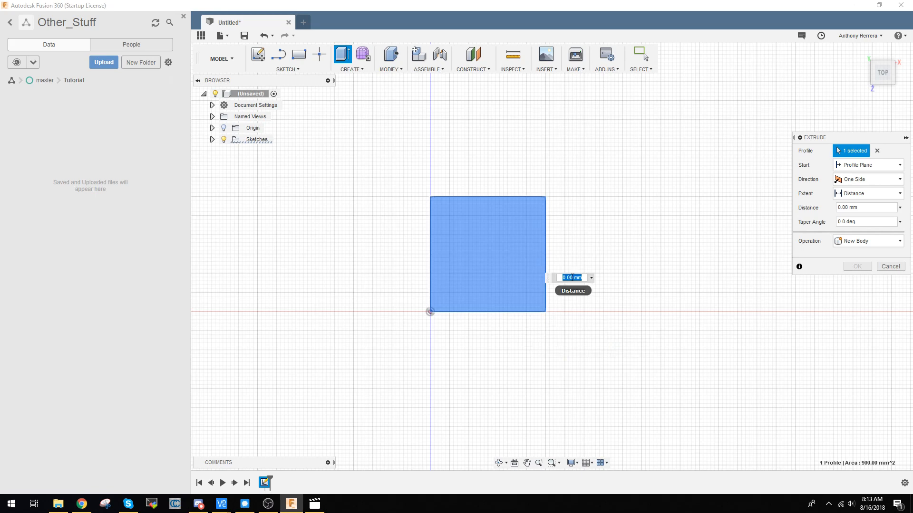
type("30")
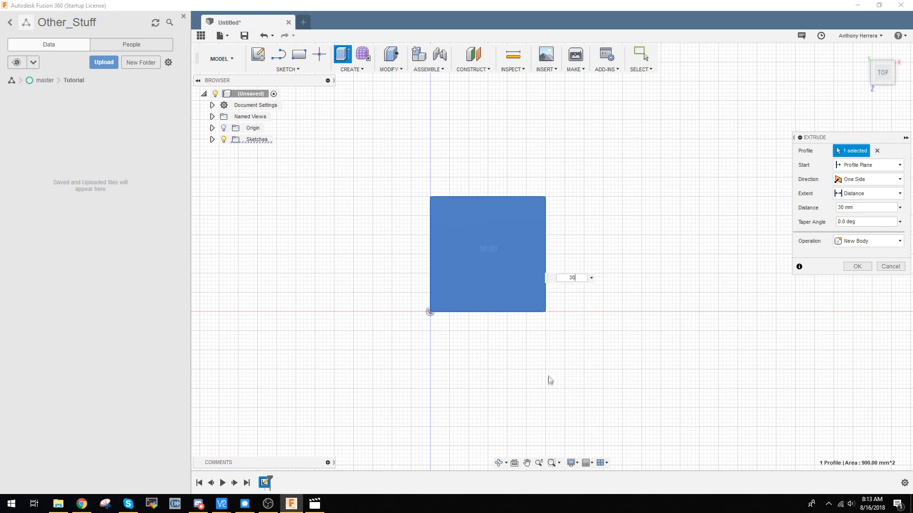
mouse_move(548, 384)
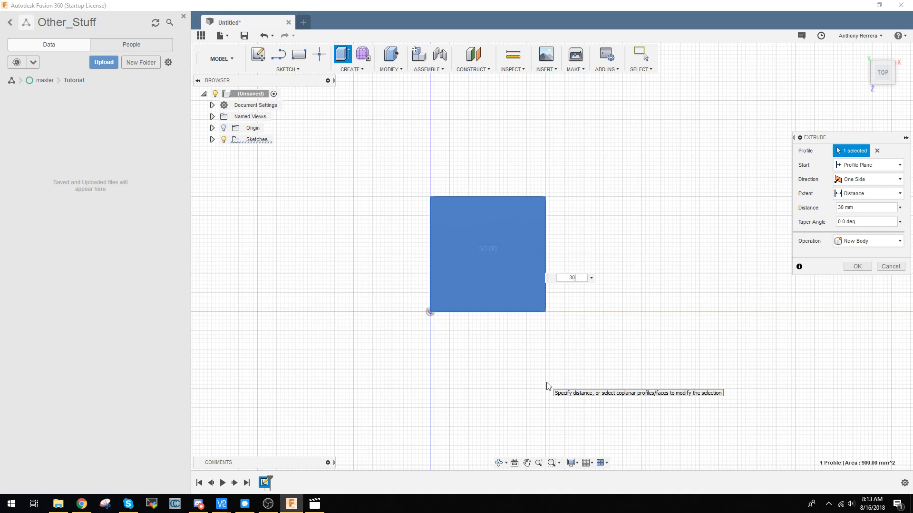
mouse_move(538, 399)
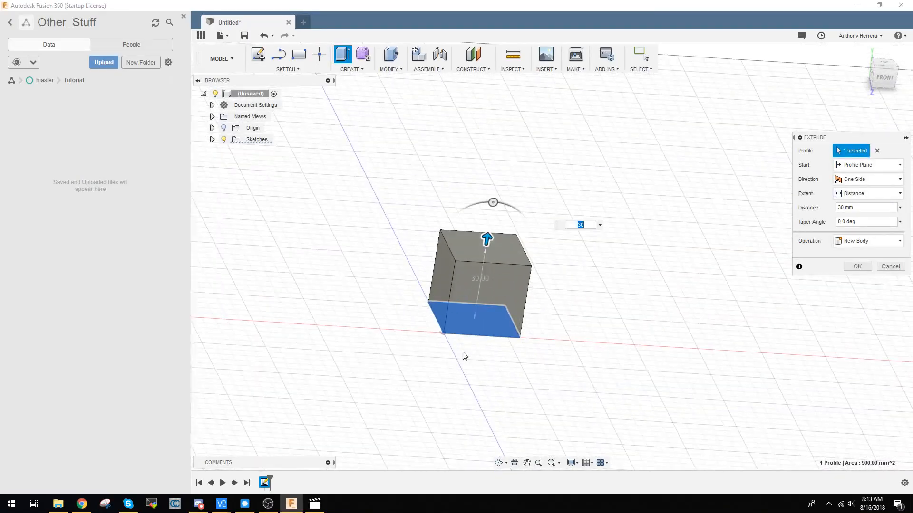
Drag the extrusion to extend upward about 30 mm and tilt its sides slightly inward to about -5 degrees.
left_click_drag(487, 238, 488, 230)
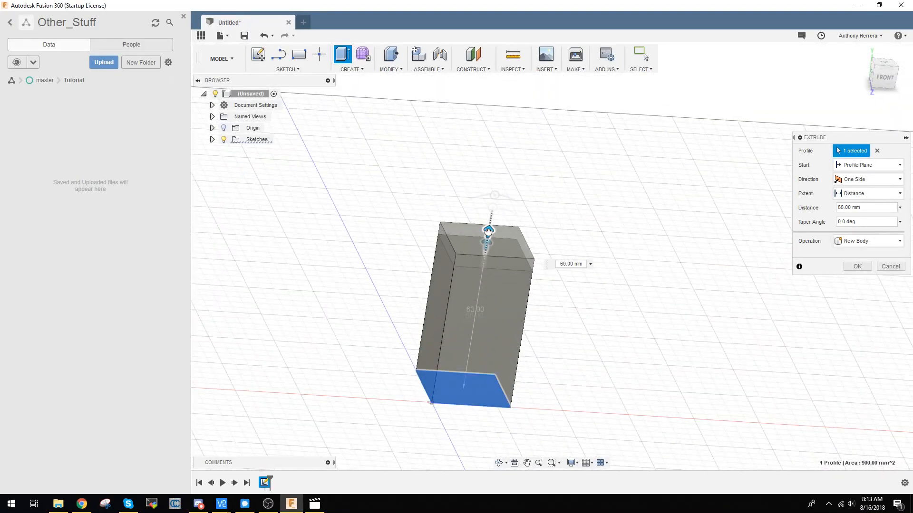
left_click_drag(487, 230, 463, 379)
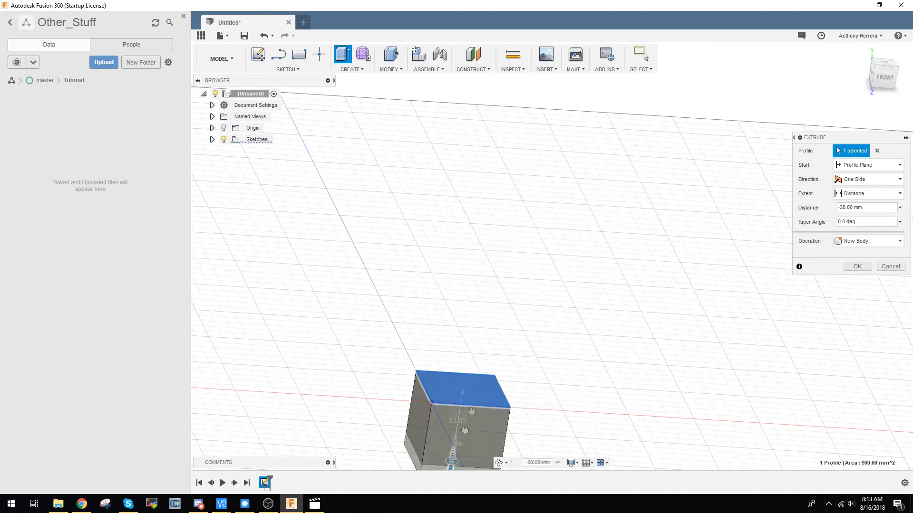
left_click_drag(463, 440, 478, 291)
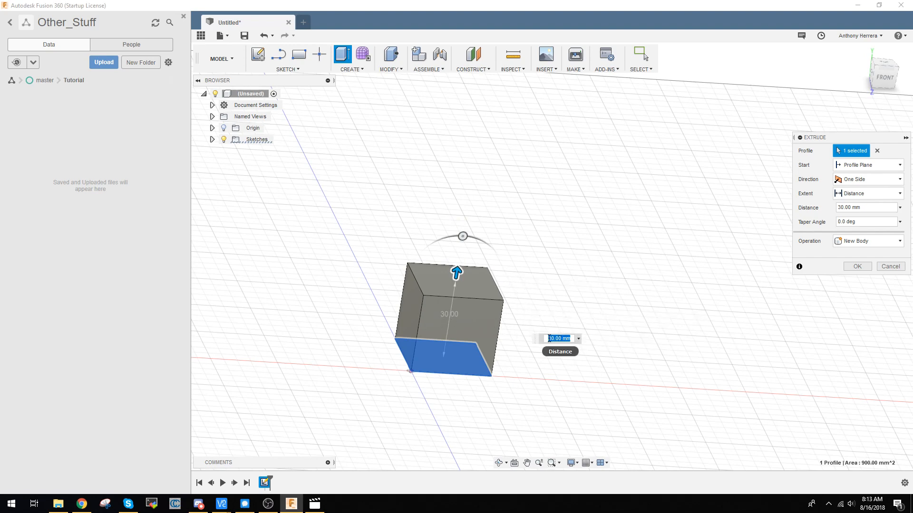
type("29.25")
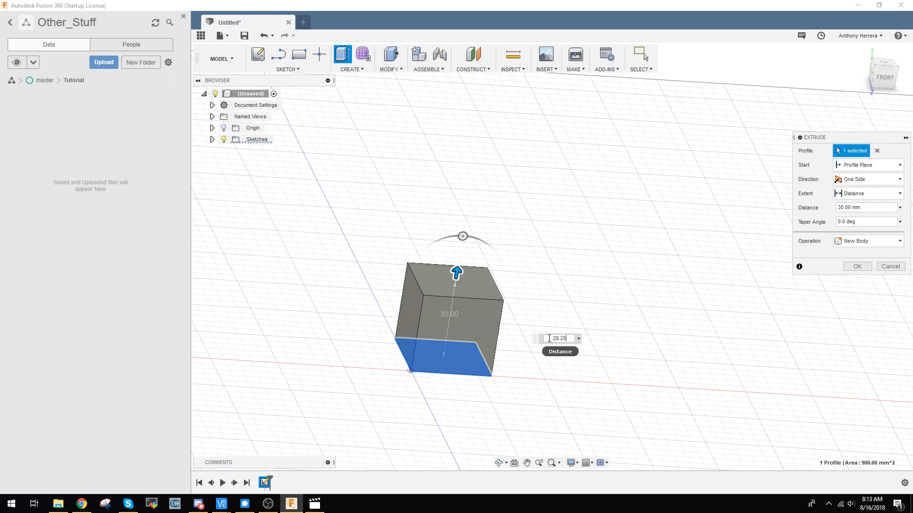
left_click_drag(457, 272, 459, 259)
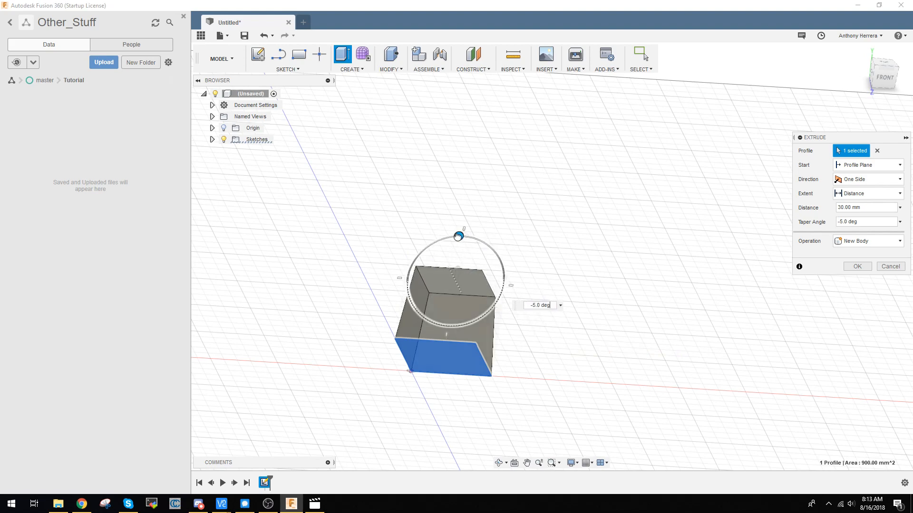
Try taper angles of 30, -10, steep inward and -20 degrees, then return the taper to 0.
left_click_drag(458, 236, 486, 243)
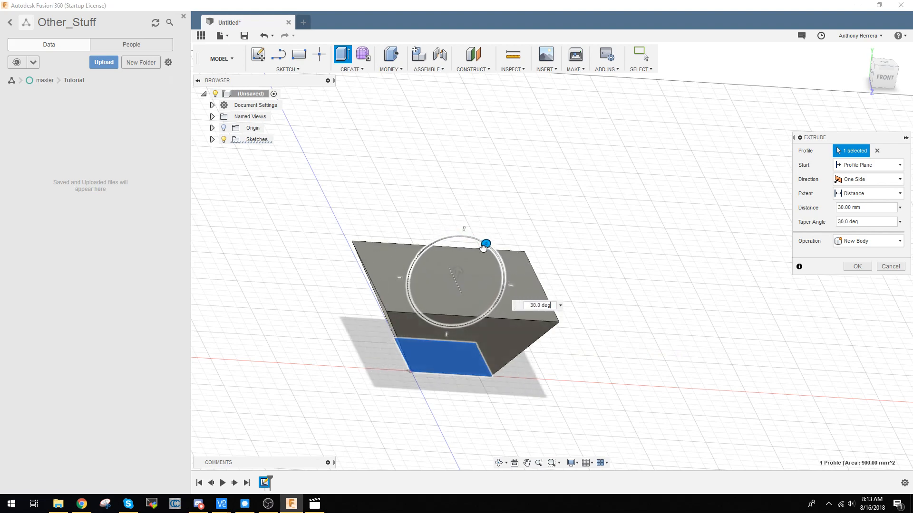
left_click_drag(486, 243, 454, 236)
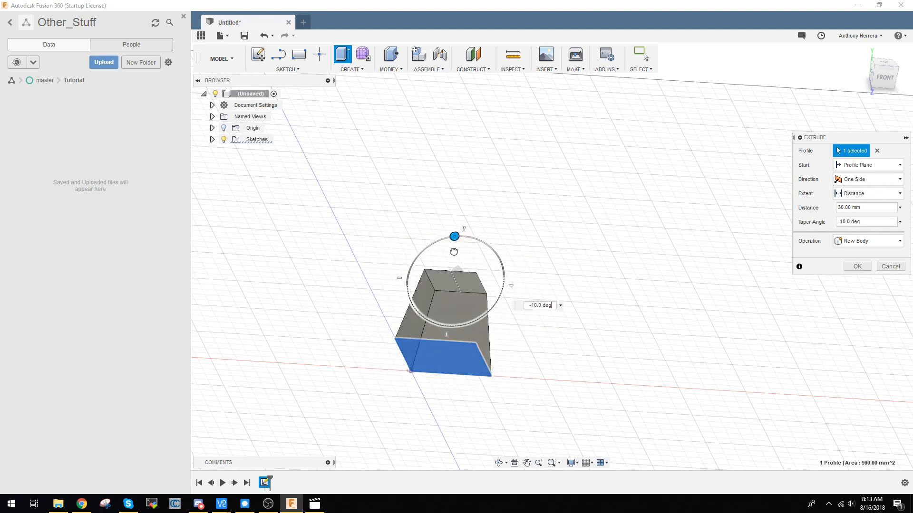
left_click_drag(455, 237, 431, 244)
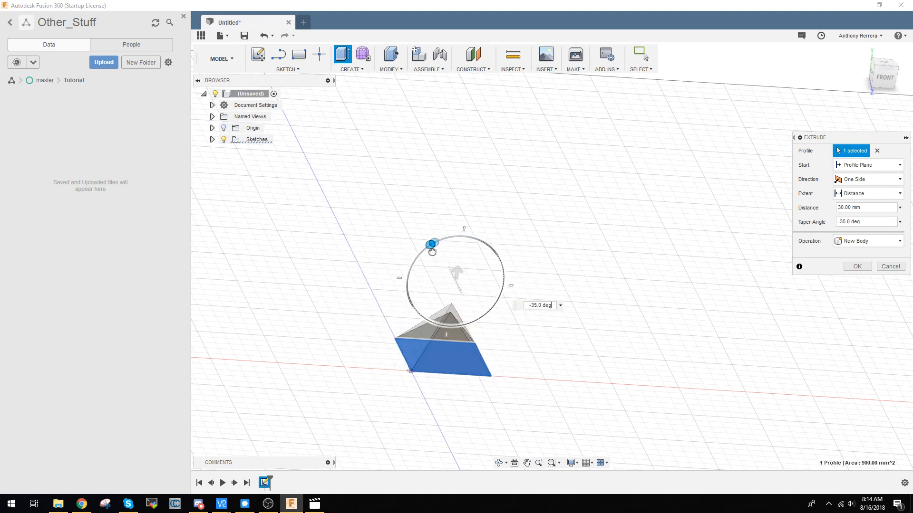
left_click_drag(431, 244, 462, 236)
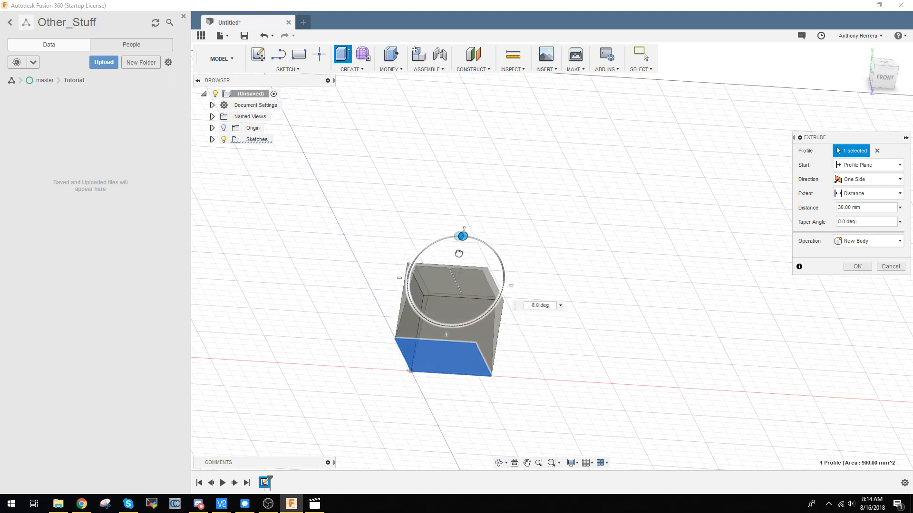
left_click_drag(462, 235, 446, 238)
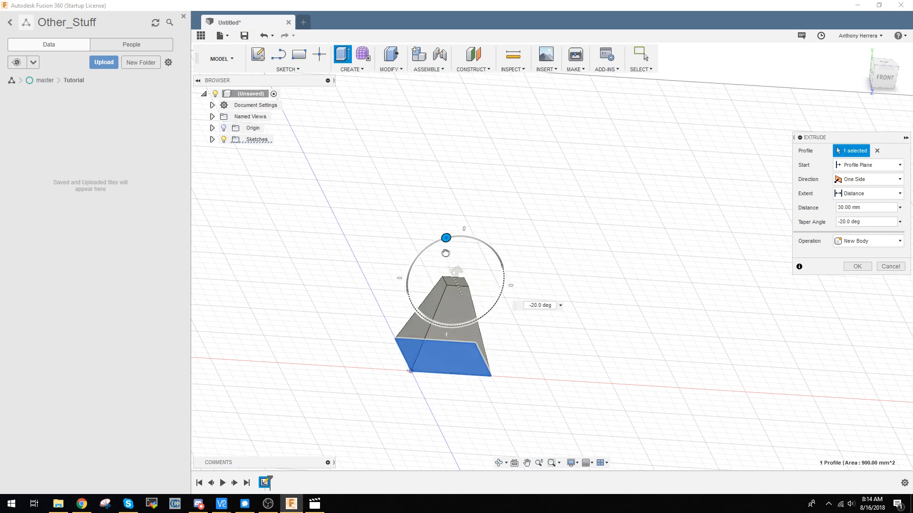
left_click_drag(445, 238, 437, 240)
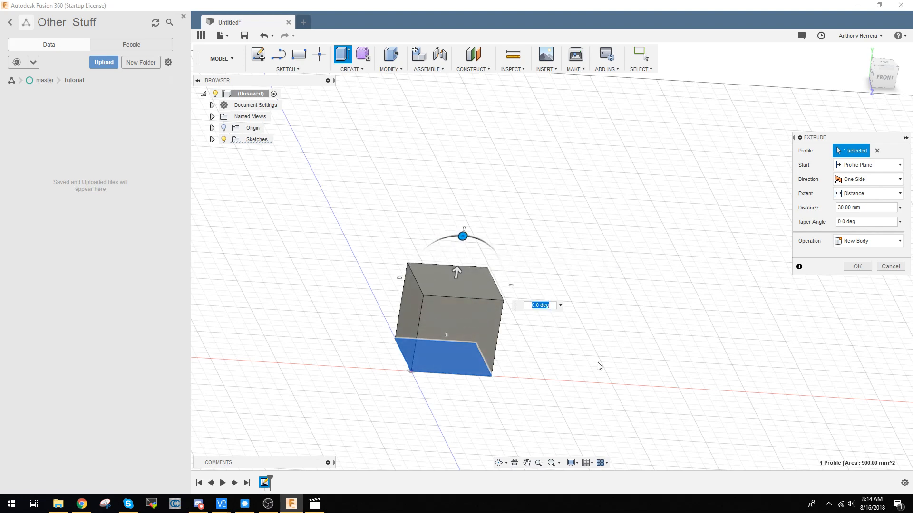
mouse_move(481, 335)
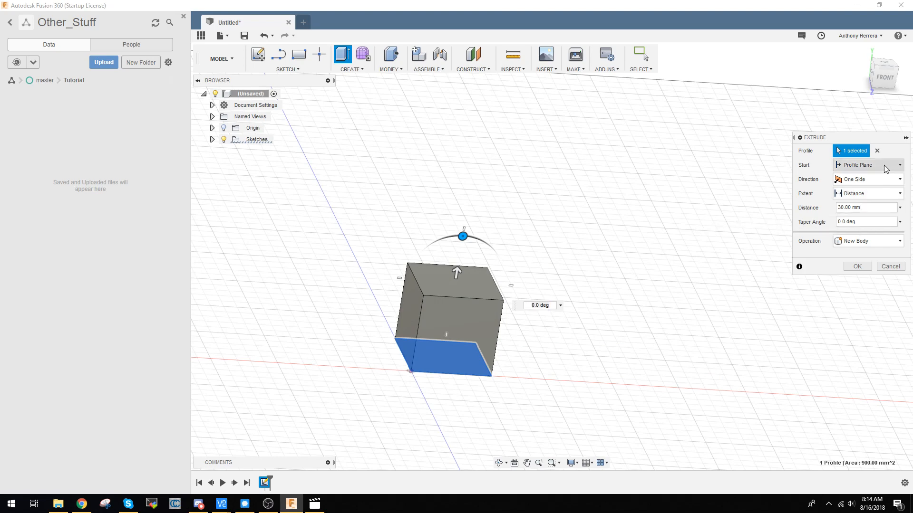
Cancel the Extrude dialog, discarding the cube preview.
left_click(899, 165)
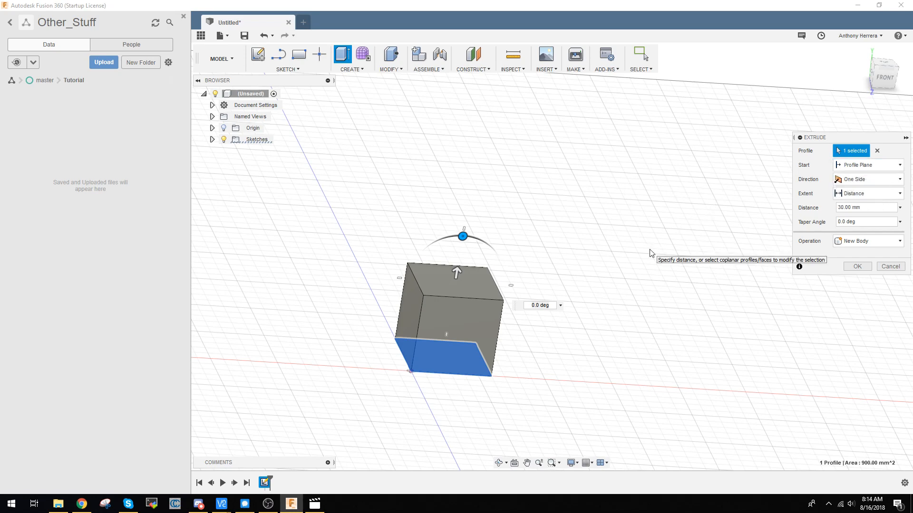
left_click(867, 240)
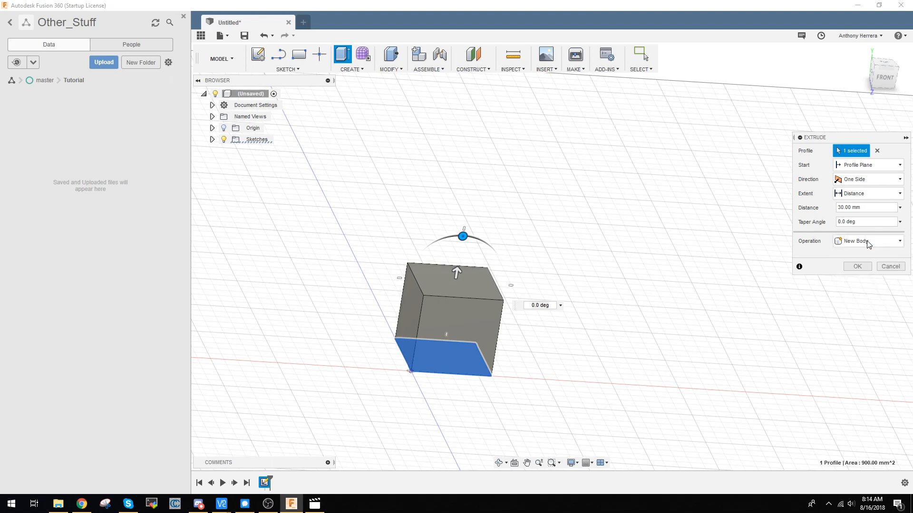
mouse_move(768, 284)
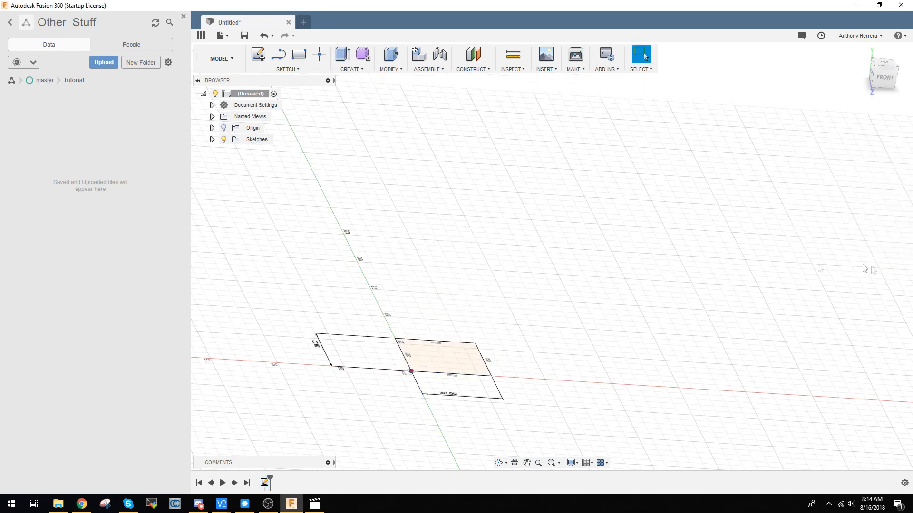
Extrude the square profile 30 mm and confirm, creating the solid cube body.
left_click(342, 54)
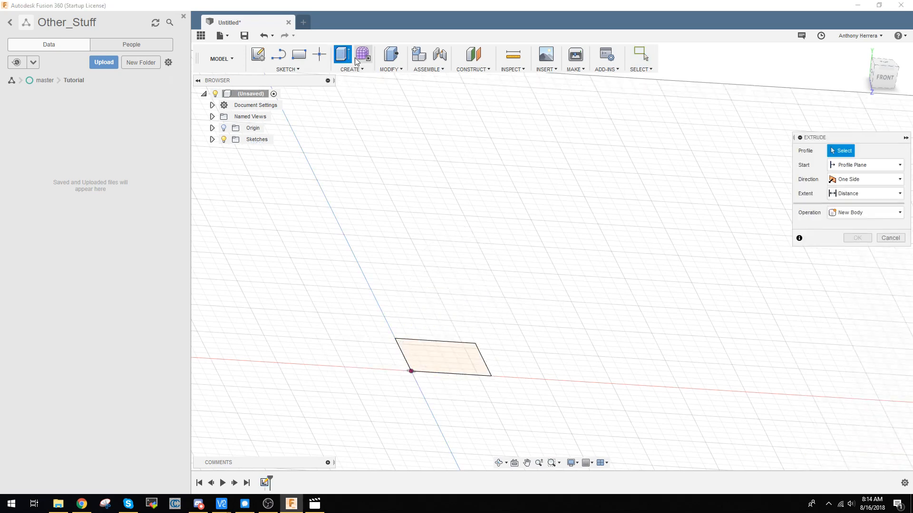
left_click(442, 357)
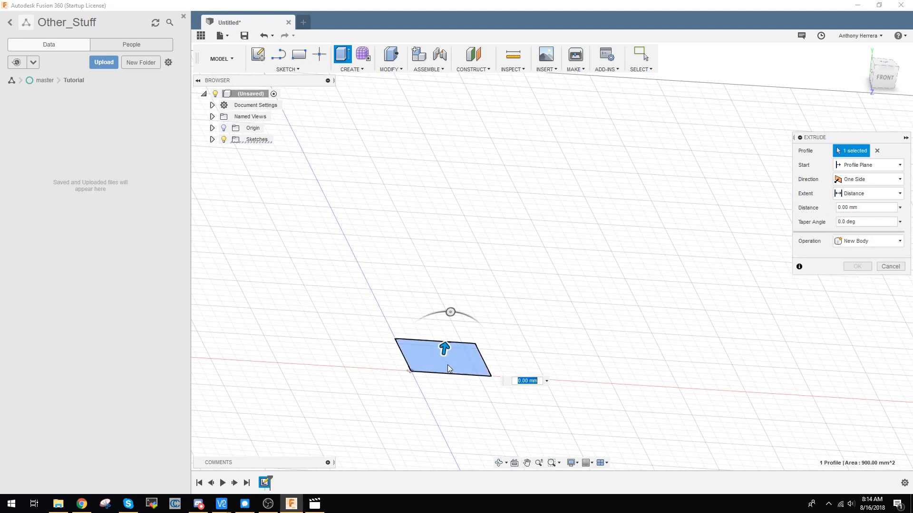
type("30")
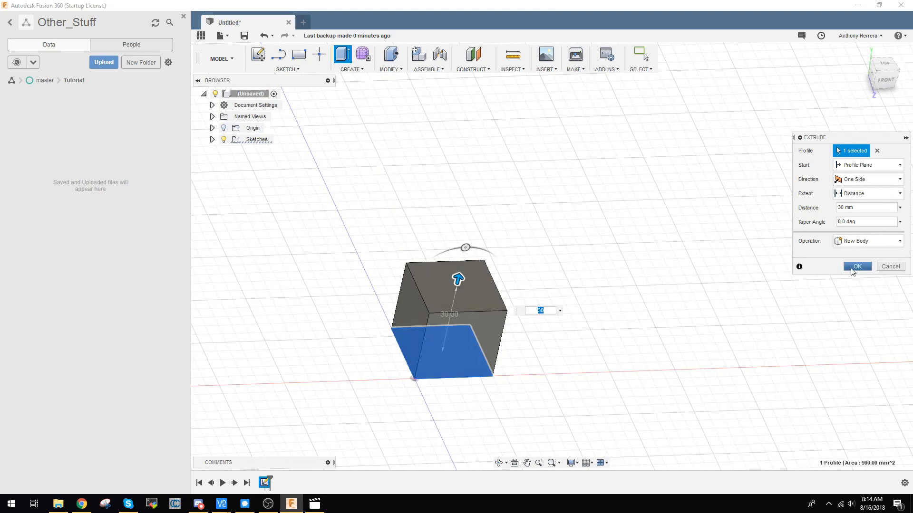
left_click(856, 267)
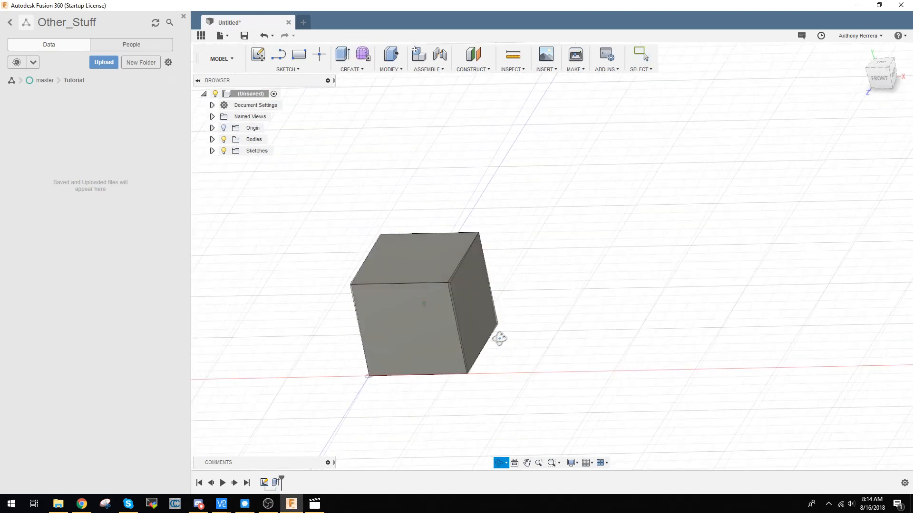
left_click_drag(500, 338, 437, 339)
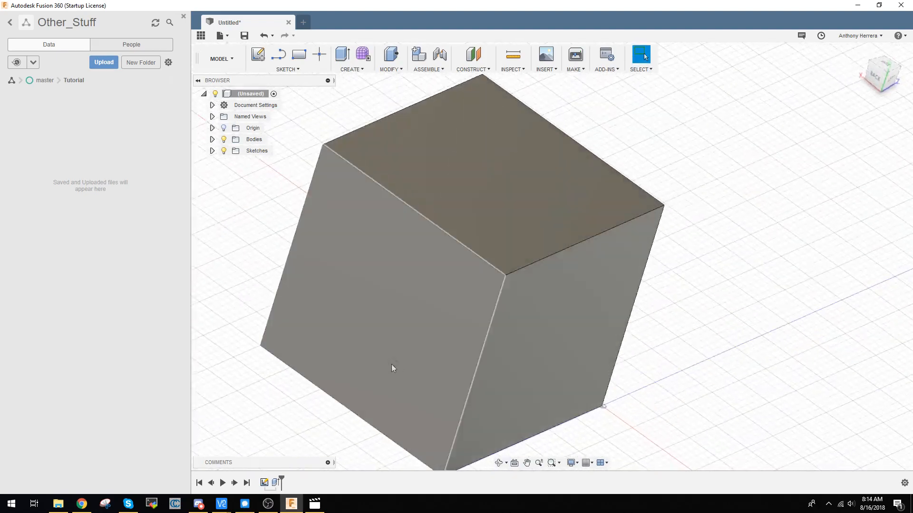
left_click_drag(393, 368, 414, 345)
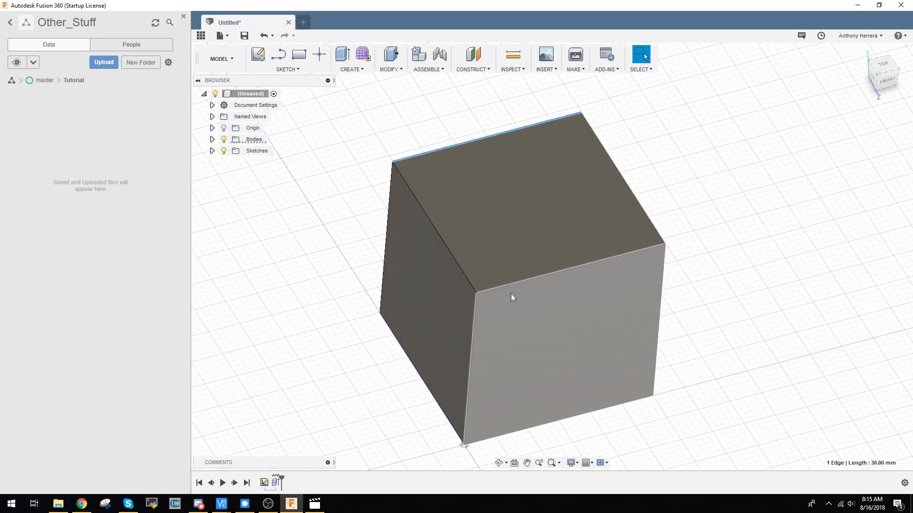
left_click_drag(512, 296, 481, 401)
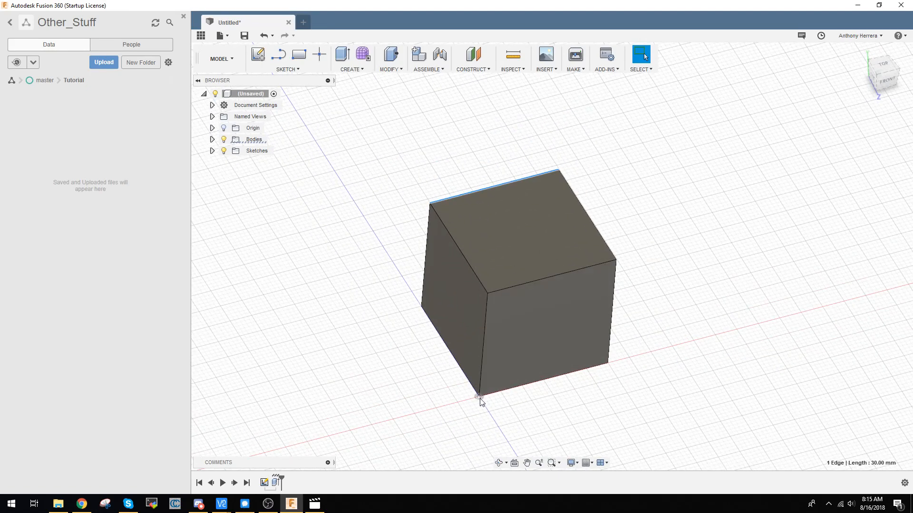
left_click(480, 398)
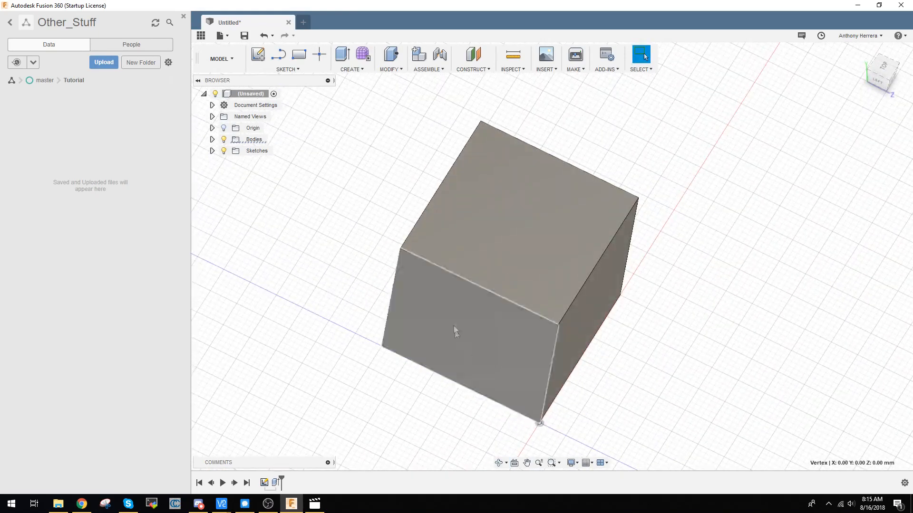
left_click(253, 127)
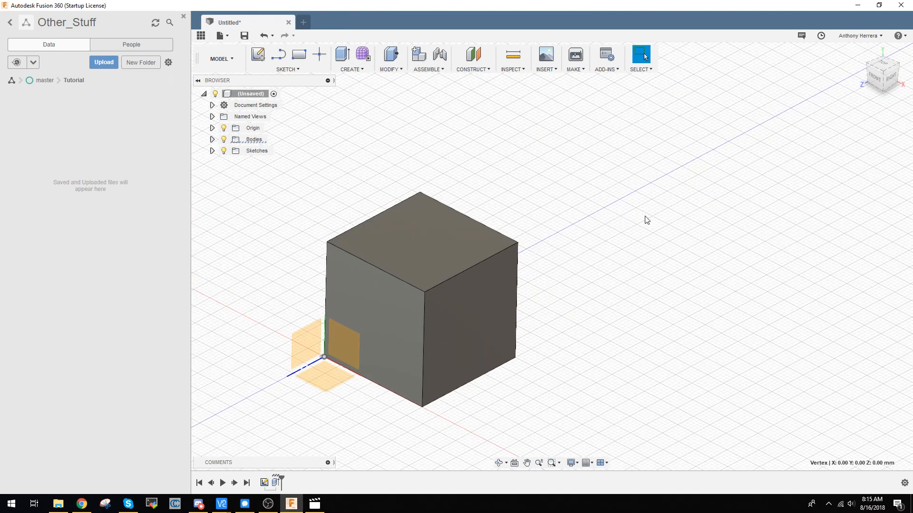
mouse_move(425, 295)
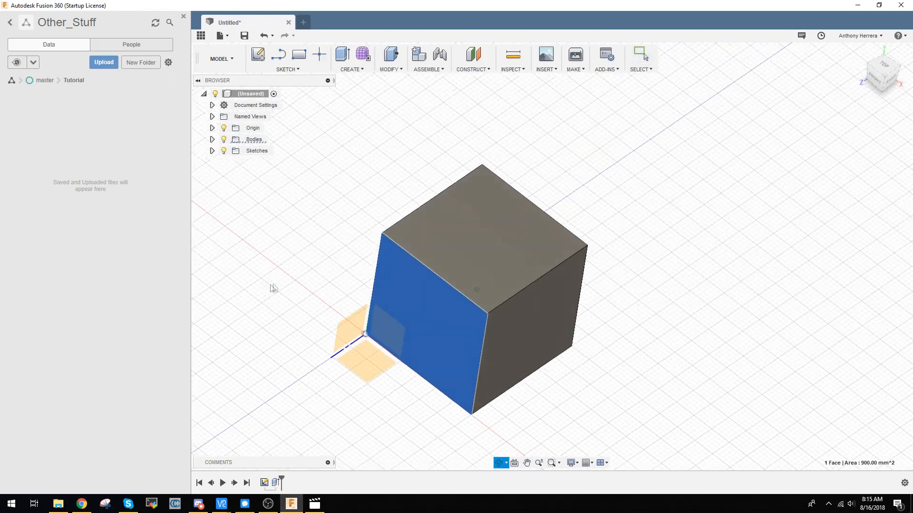
left_click(640, 55)
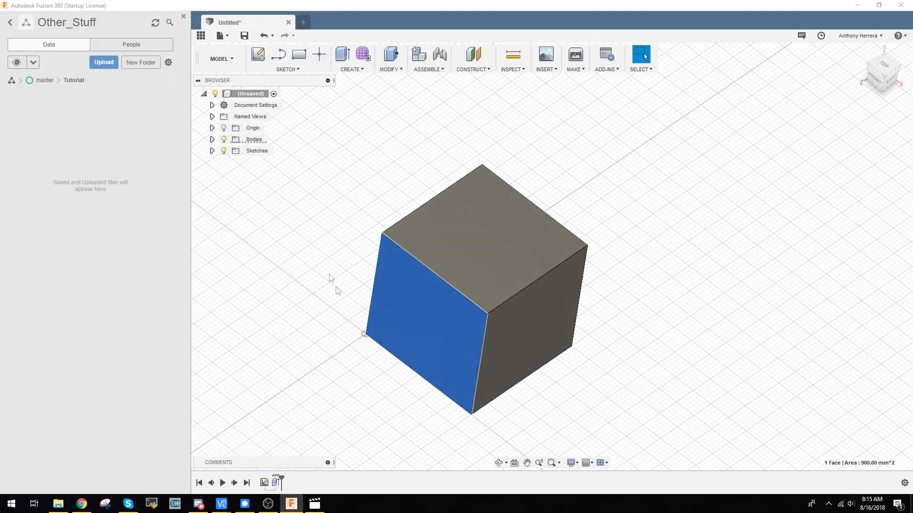